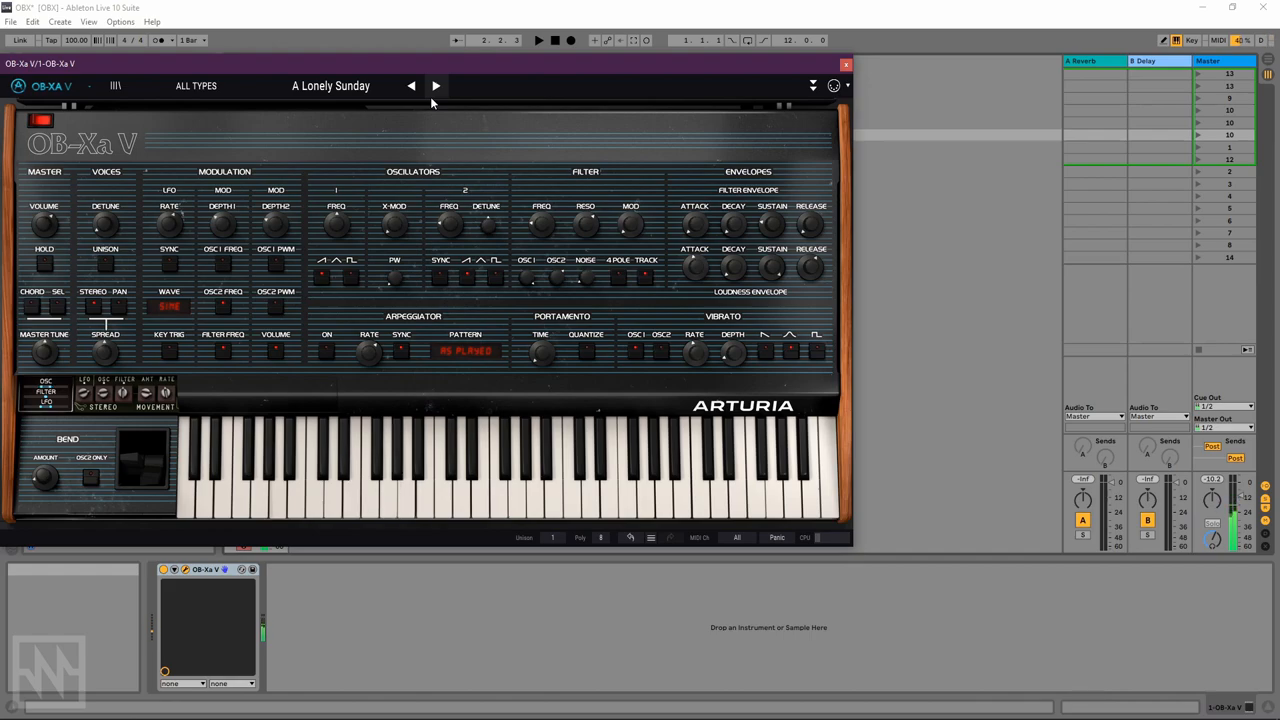
Step: Load the next factory preset, Jump, on the OB-Xa V
{"action": "left_click", "coordinate": [436, 85]}
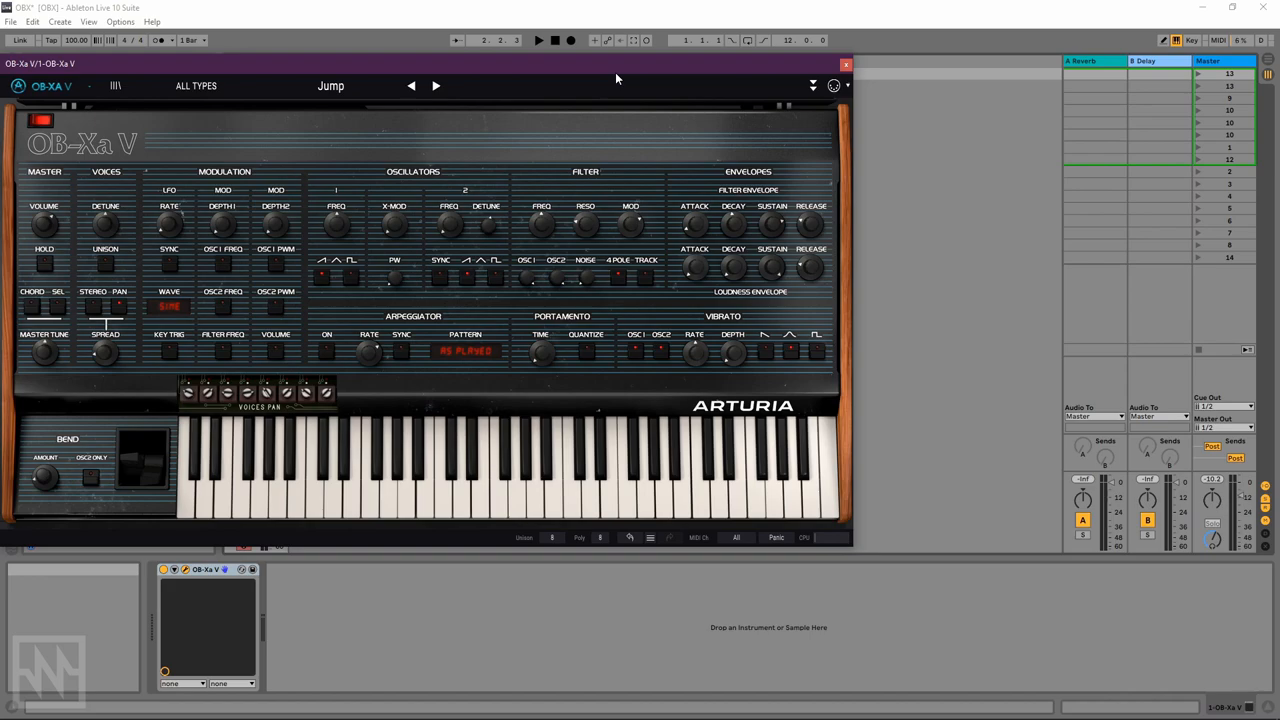
{"action": "mouse_move", "coordinate": [280, 118]}
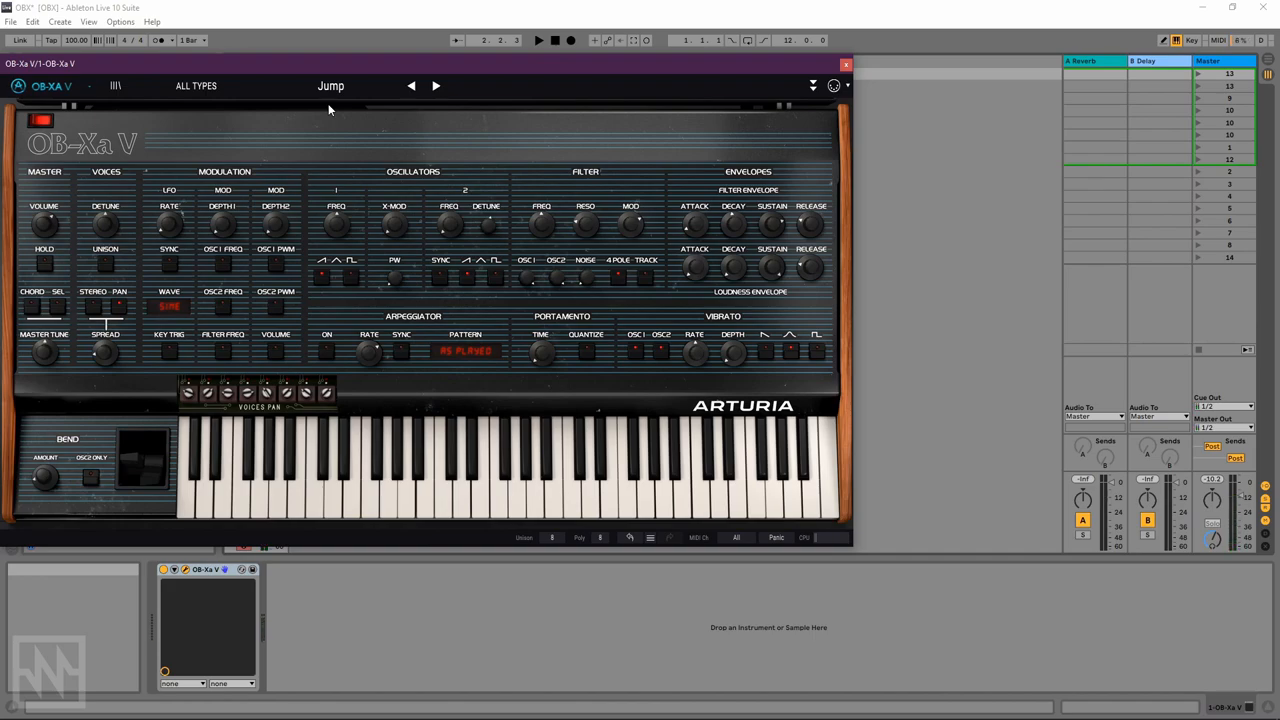
{"action": "mouse_move", "coordinate": [323, 165]}
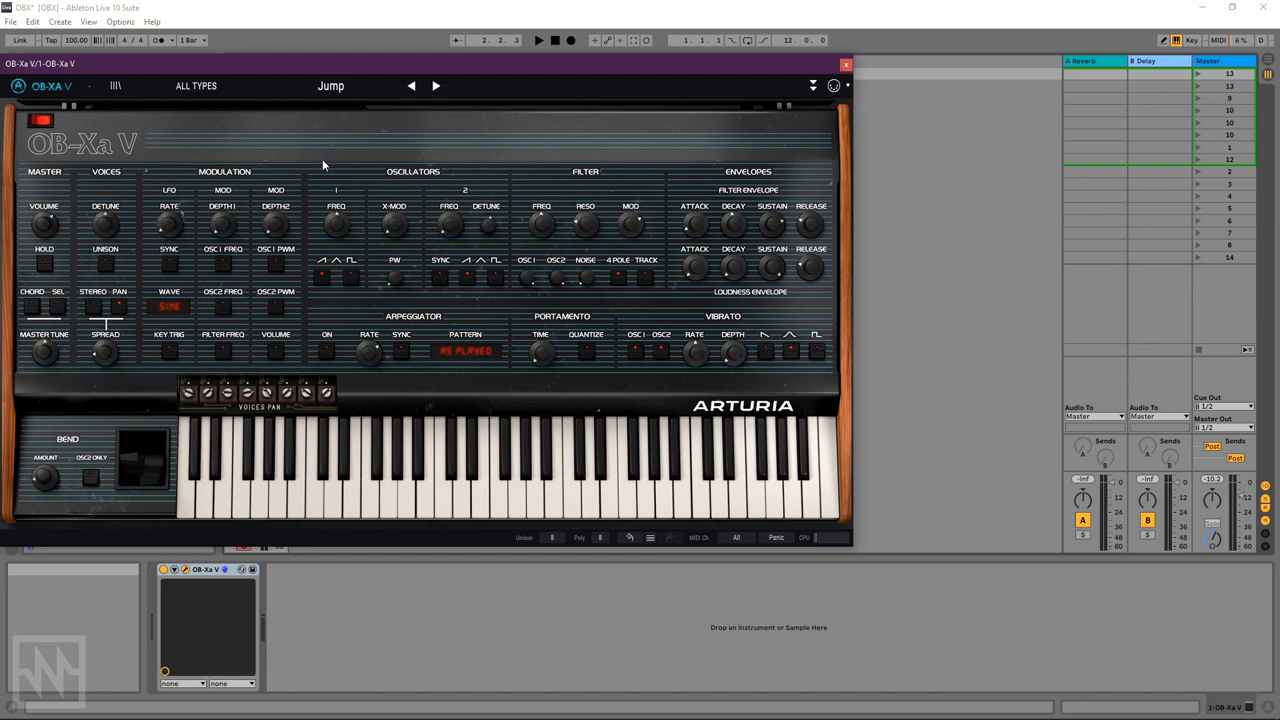
{"action": "mouse_move", "coordinate": [395, 127]}
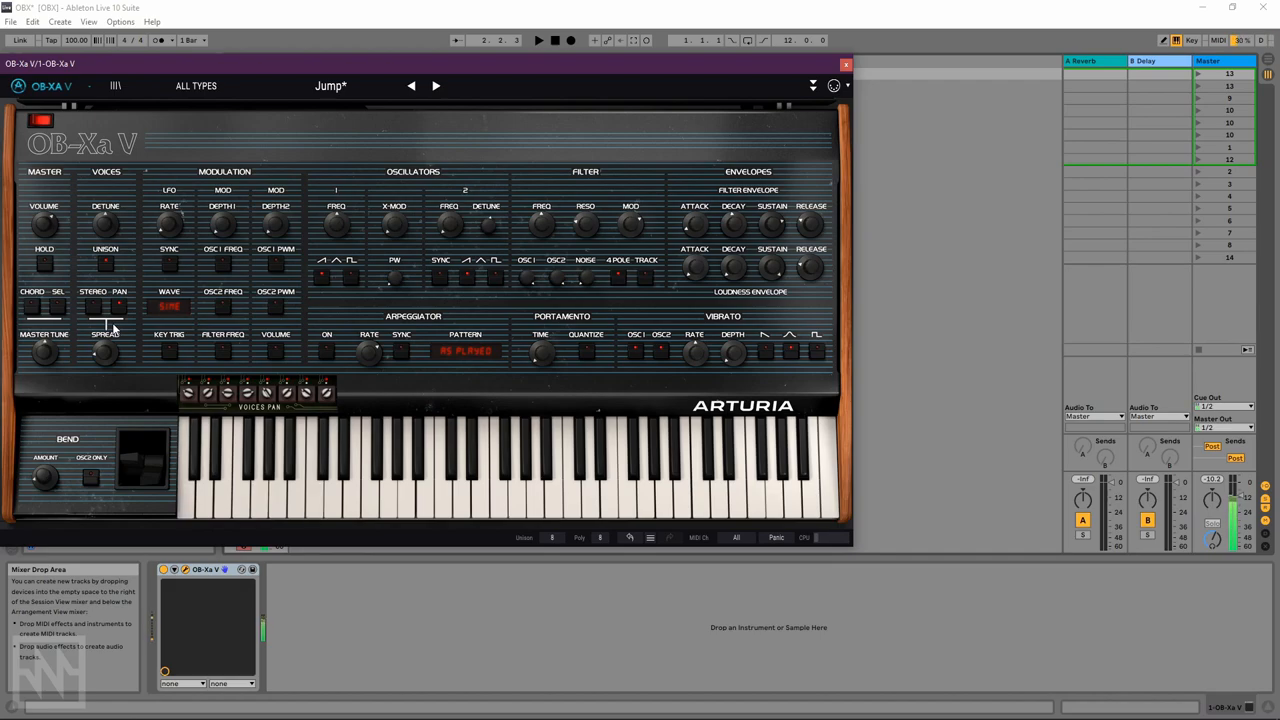
Step: Adjust the Voices section's Spread knob, then fine-tune the Detune amount
{"action": "left_click_drag", "start_coordinate": [105, 225], "coordinate": [105, 215]}
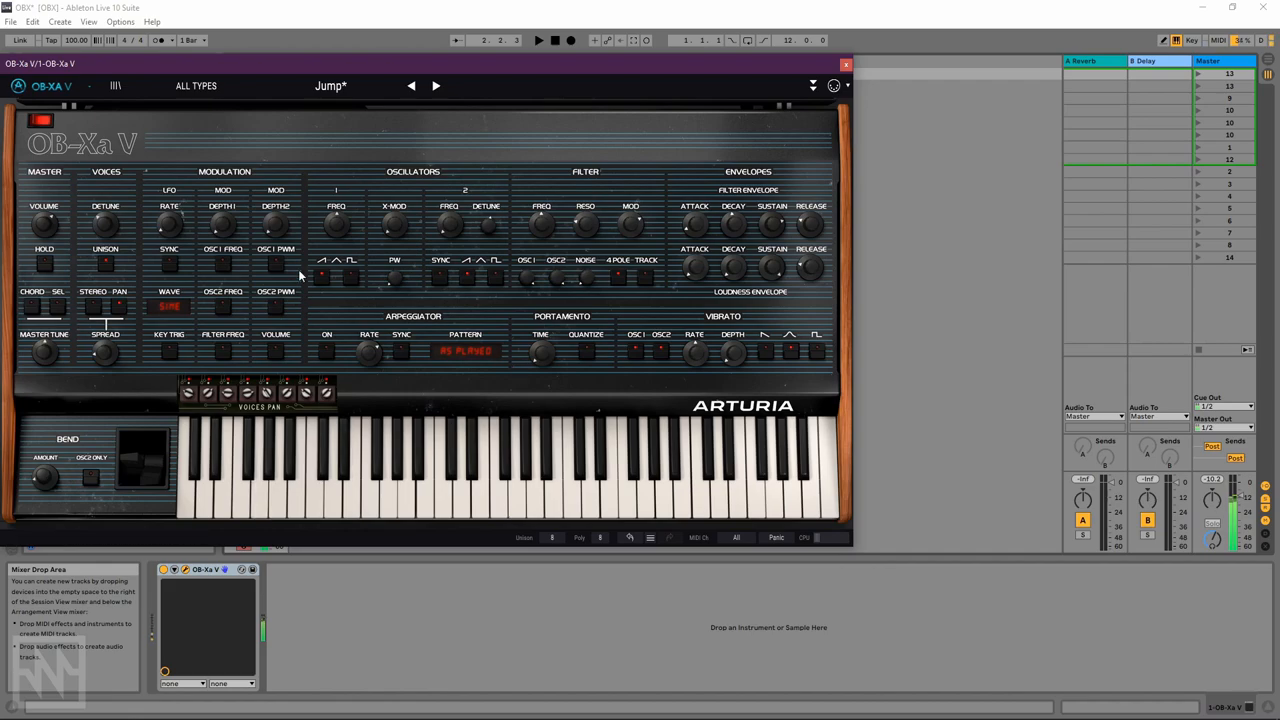
{"action": "mouse_move", "coordinate": [105, 225]}
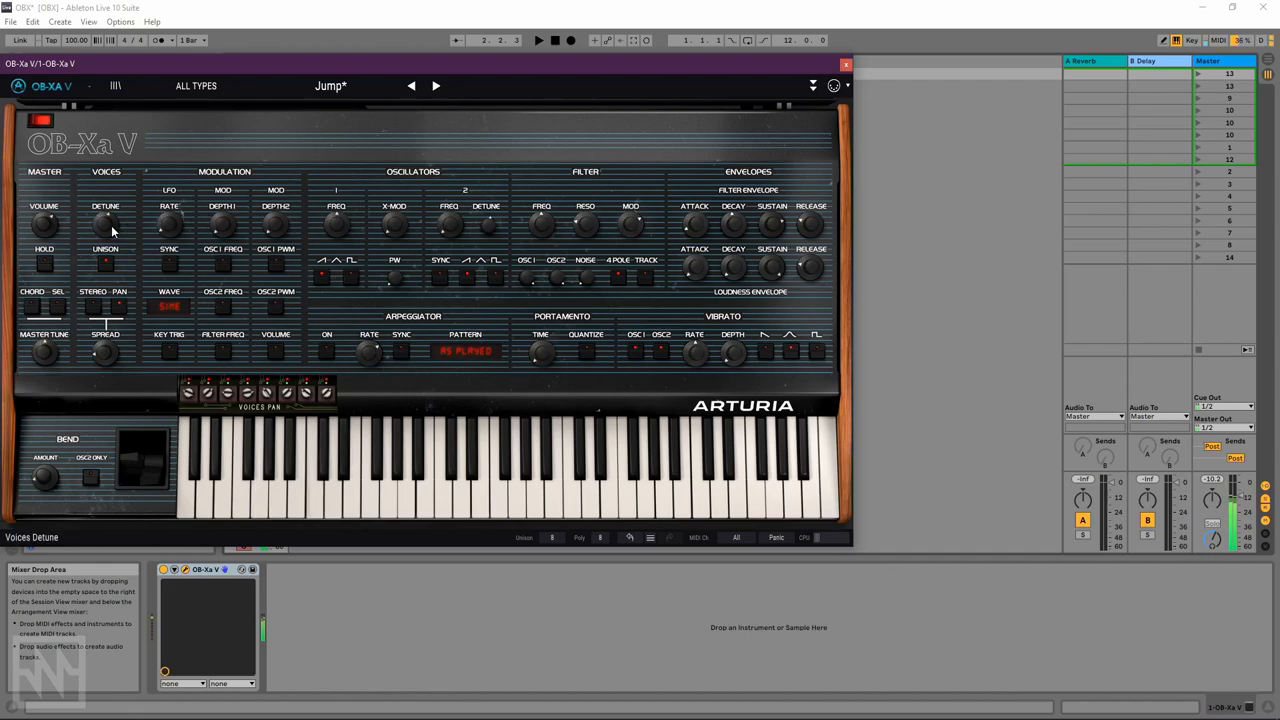
{"action": "left_click_drag", "start_coordinate": [105, 222], "coordinate": [105, 215]}
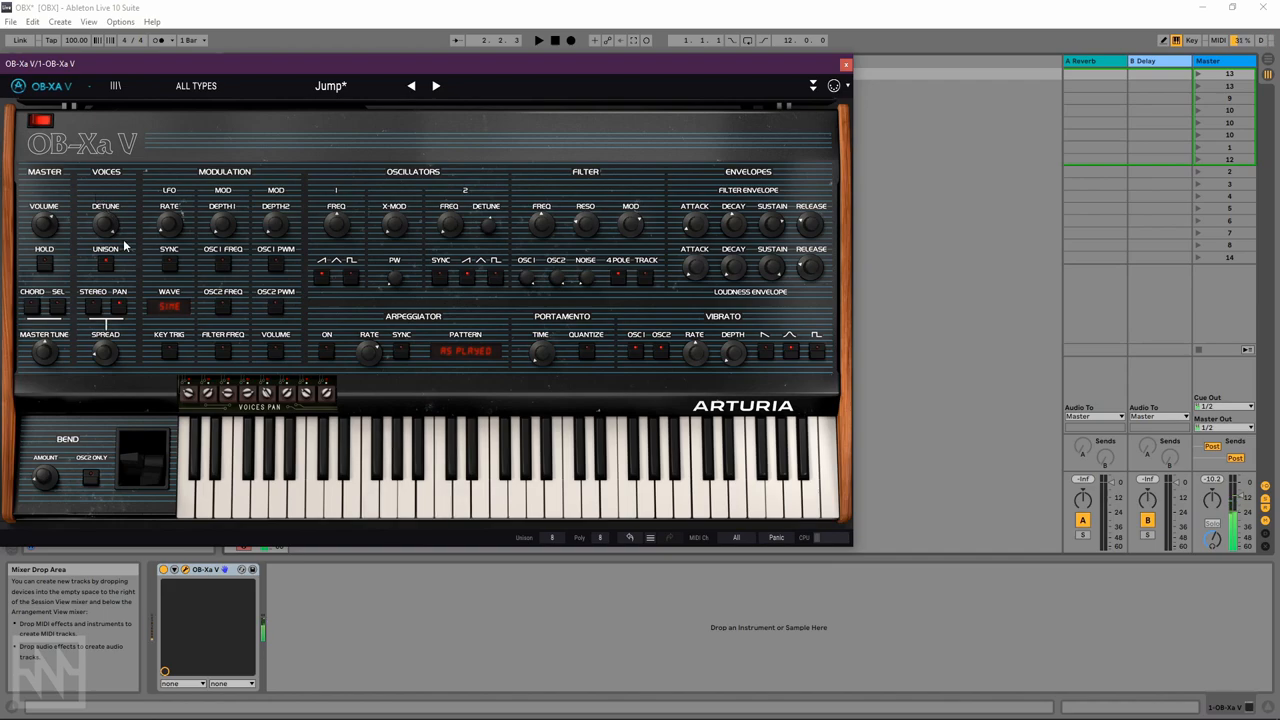
{"action": "left_click_drag", "start_coordinate": [105, 222], "coordinate": [105, 215]}
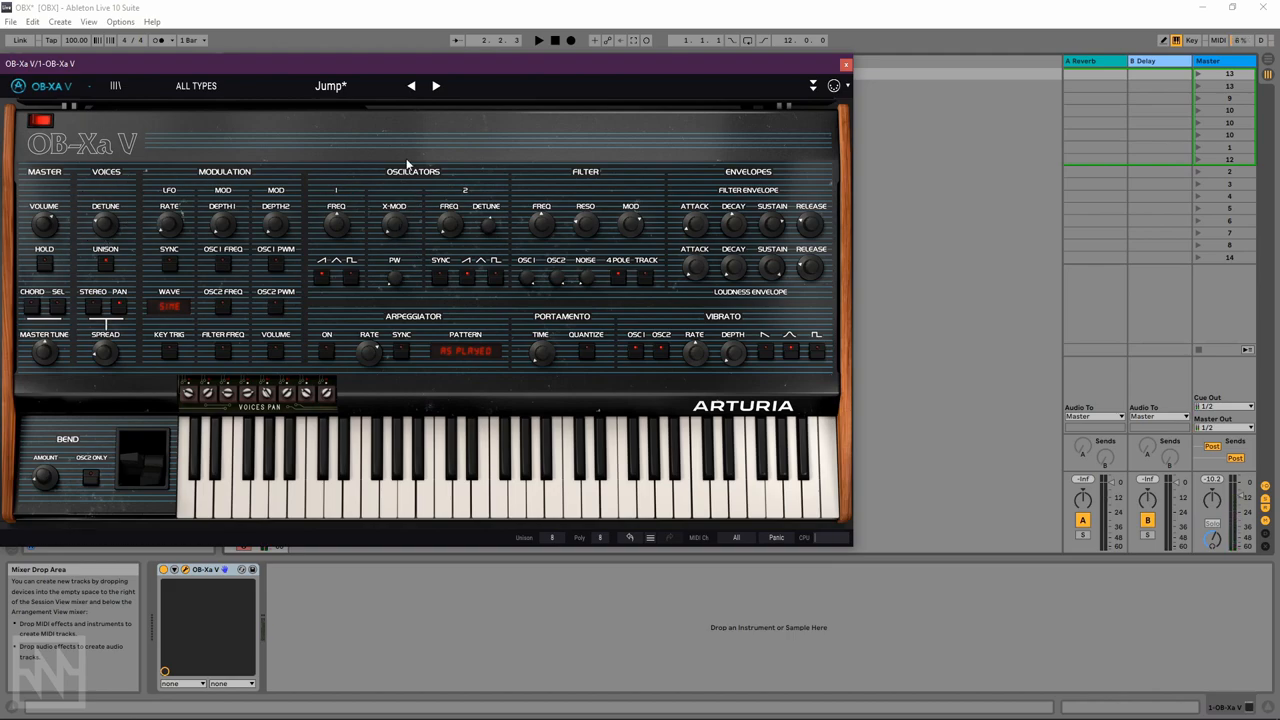
{"action": "mouse_move", "coordinate": [371, 188]}
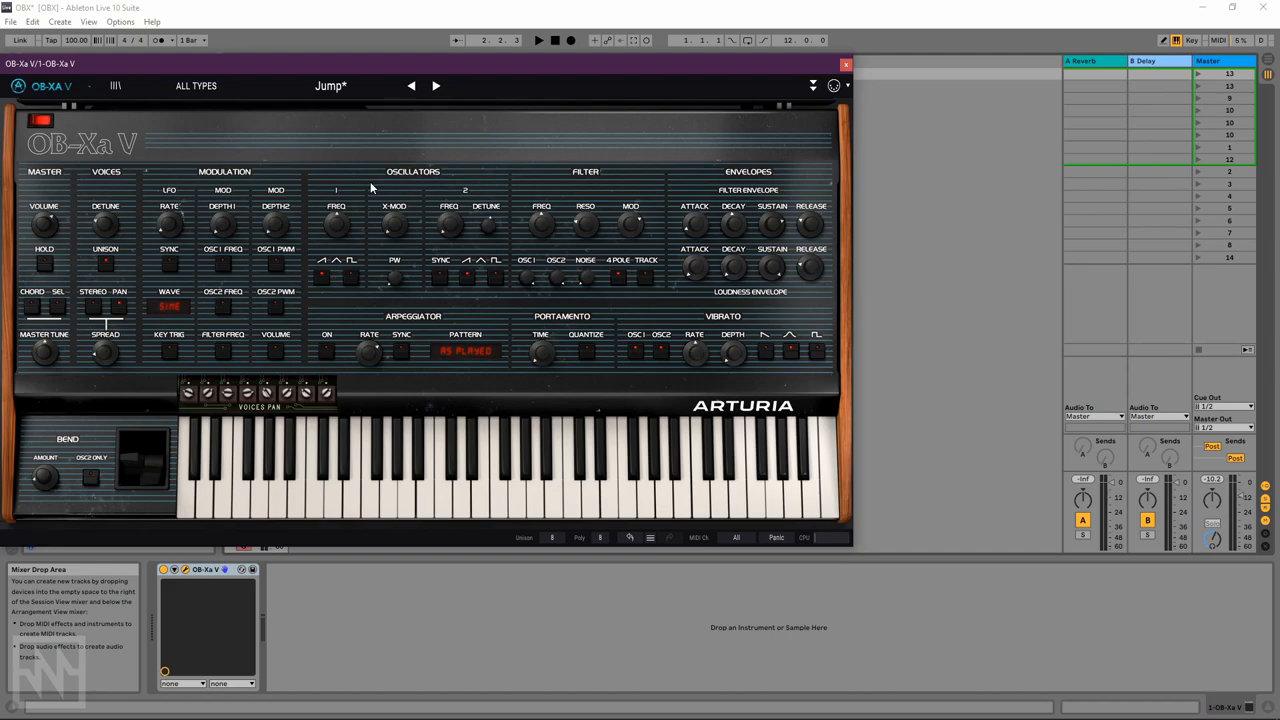
{"action": "mouse_move", "coordinate": [394, 225]}
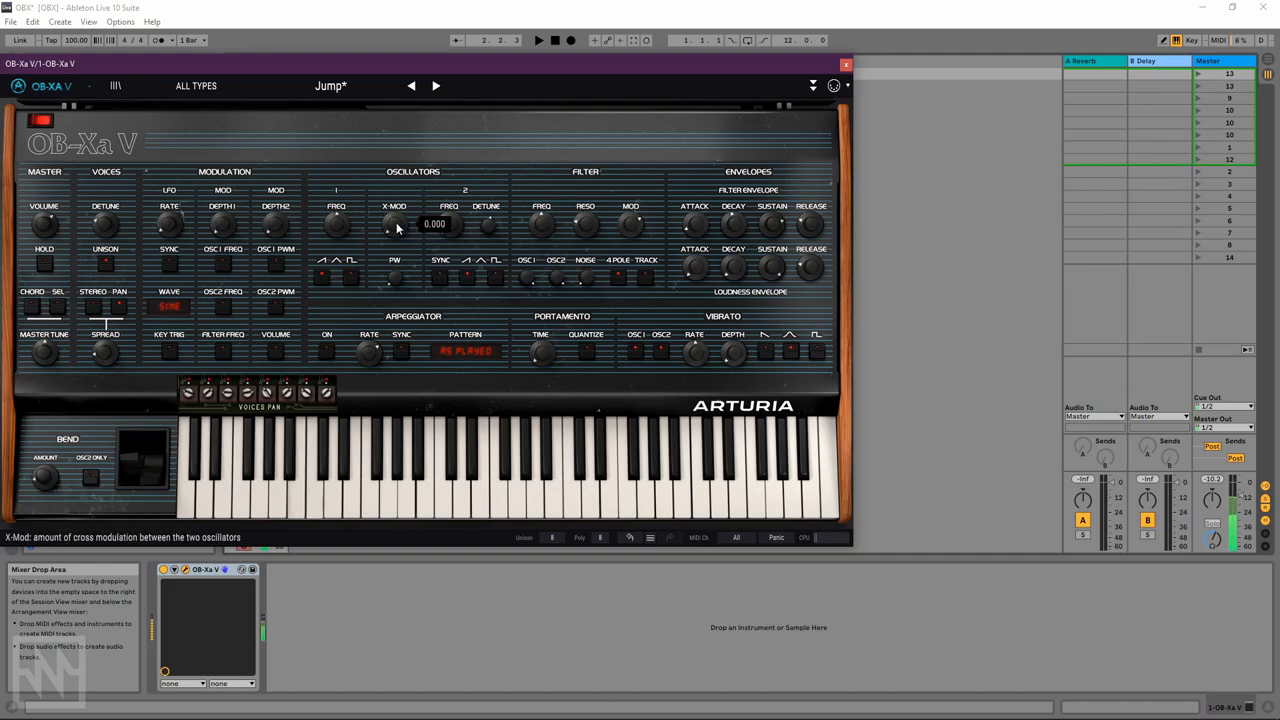
Step: Raise the oscillator X-Mod cross-modulation amount
{"action": "left_click_drag", "start_coordinate": [393, 223], "coordinate": [393, 200]}
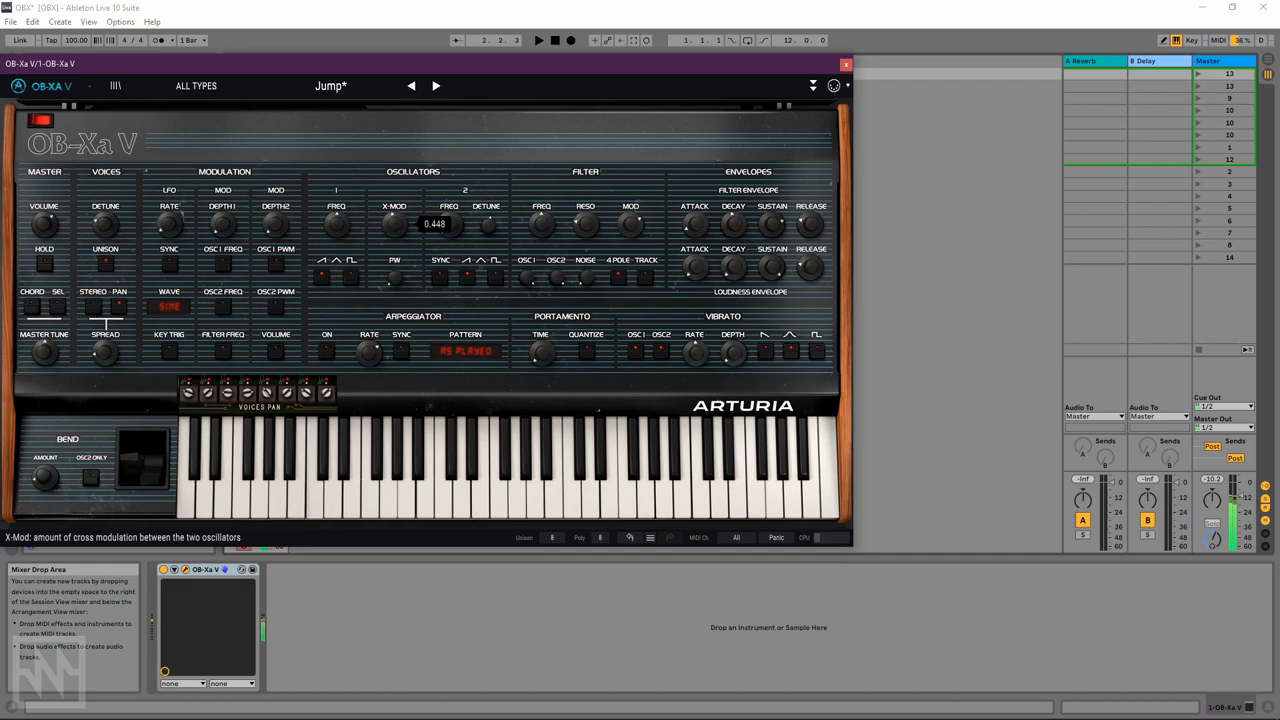
{"action": "left_click_drag", "start_coordinate": [394, 223], "coordinate": [394, 210]}
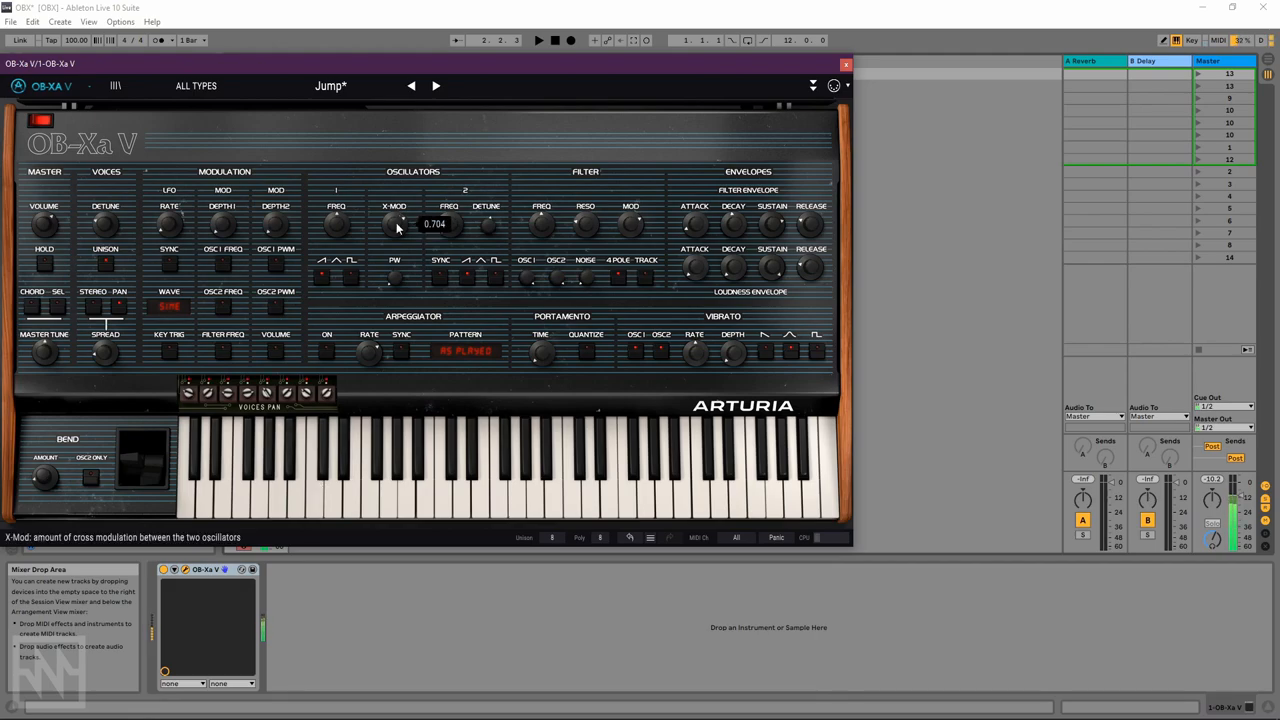
{"action": "mouse_move", "coordinate": [420, 218]}
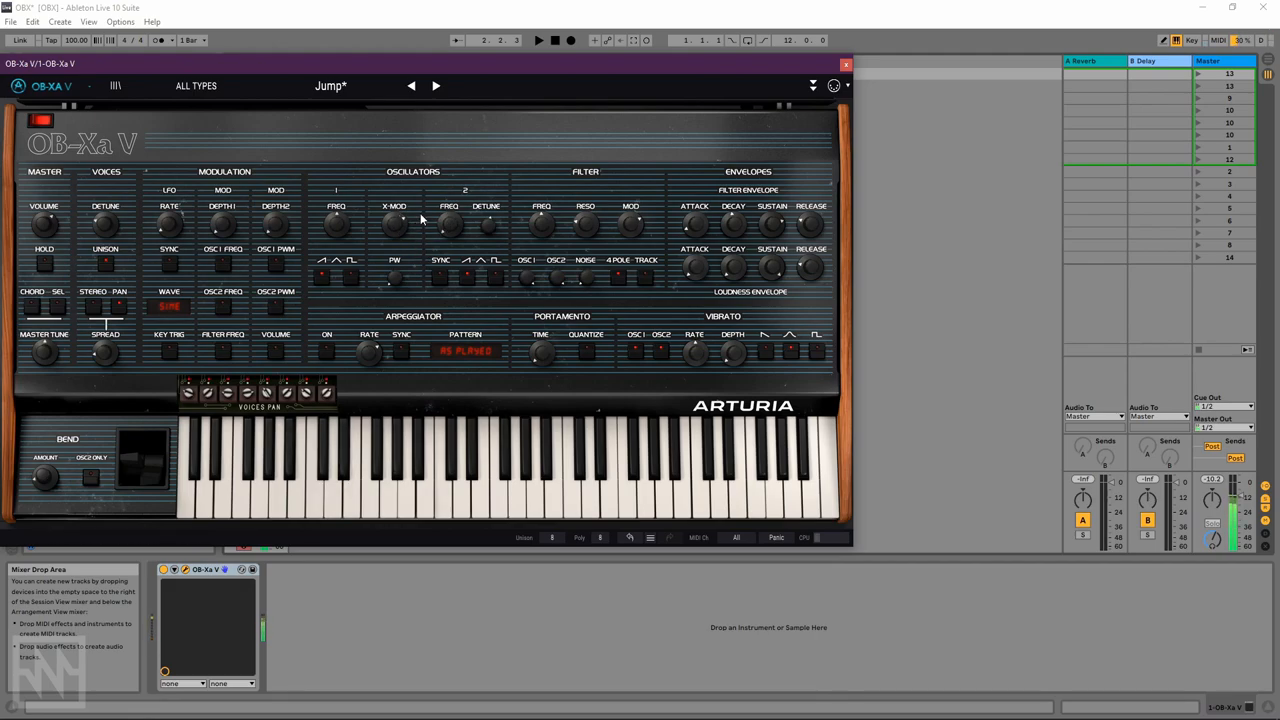
{"action": "mouse_move", "coordinate": [400, 224]}
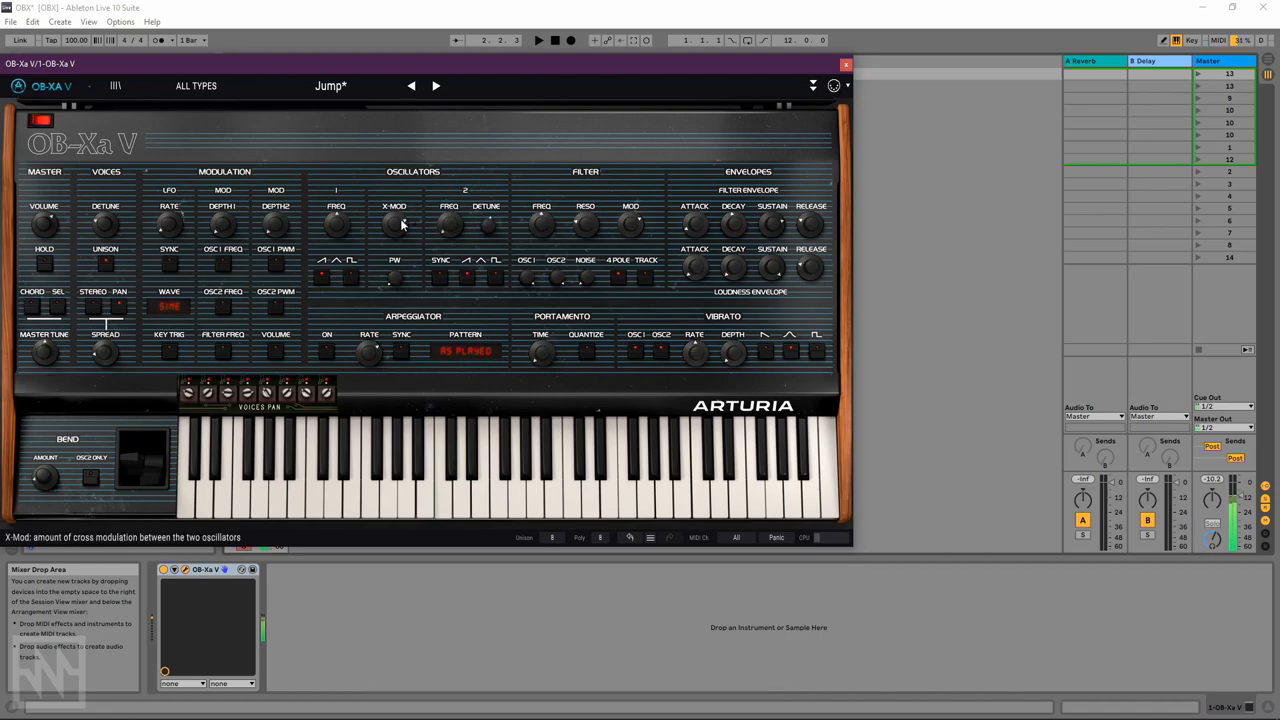
{"action": "left_click_drag", "start_coordinate": [393, 223], "coordinate": [393, 215]}
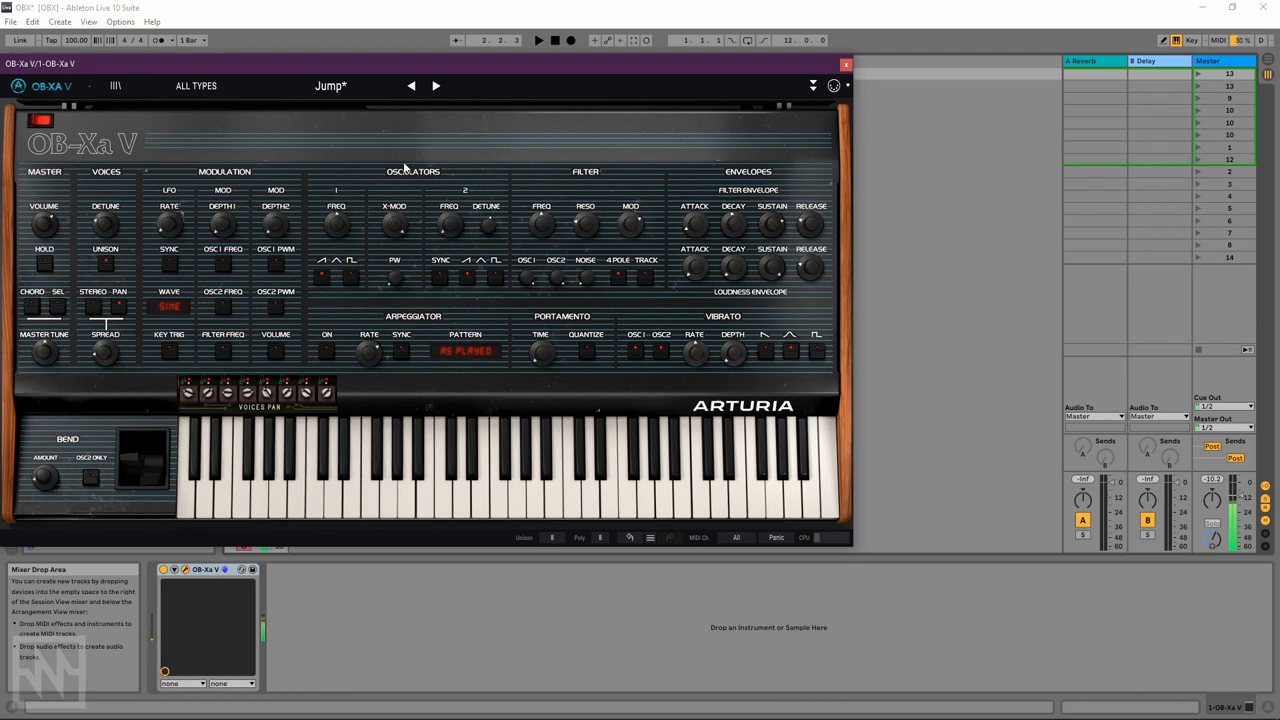
Step: Sweep the filter cutoff and settle it around 92 Hz
{"action": "left_click_drag", "start_coordinate": [541, 222], "coordinate": [541, 210]}
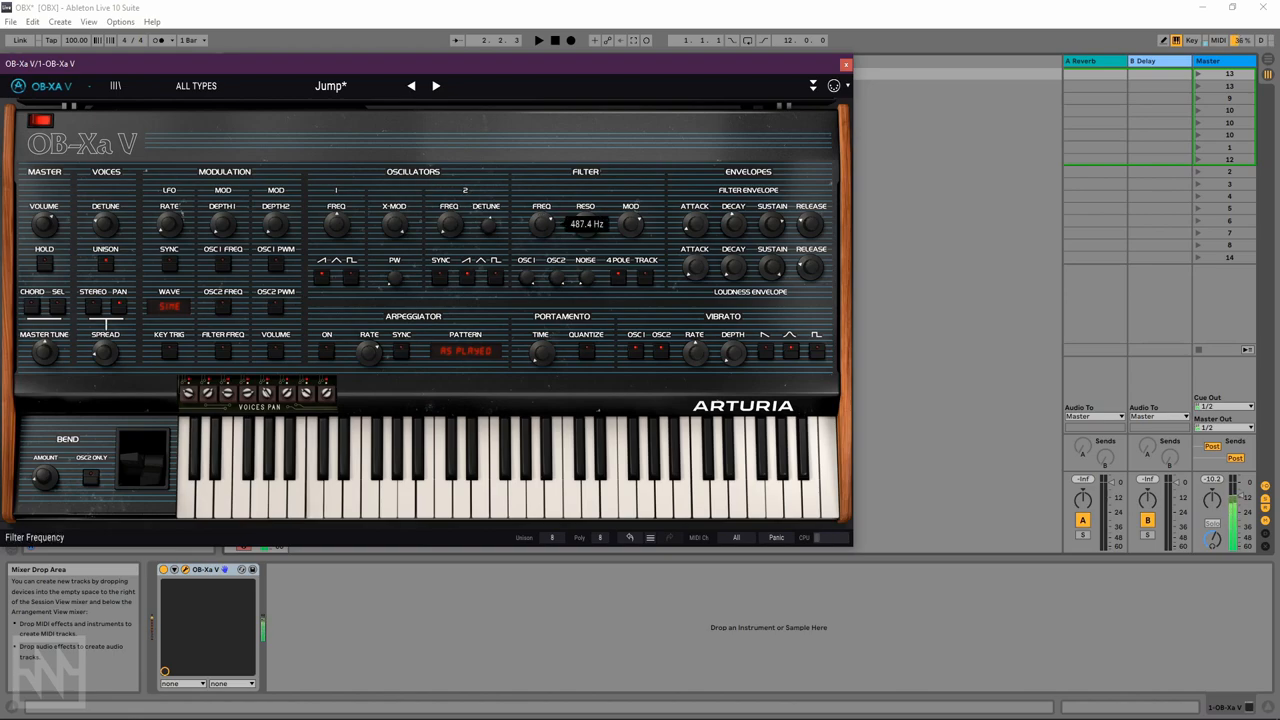
{"action": "left_click_drag", "start_coordinate": [541, 223], "coordinate": [541, 210]}
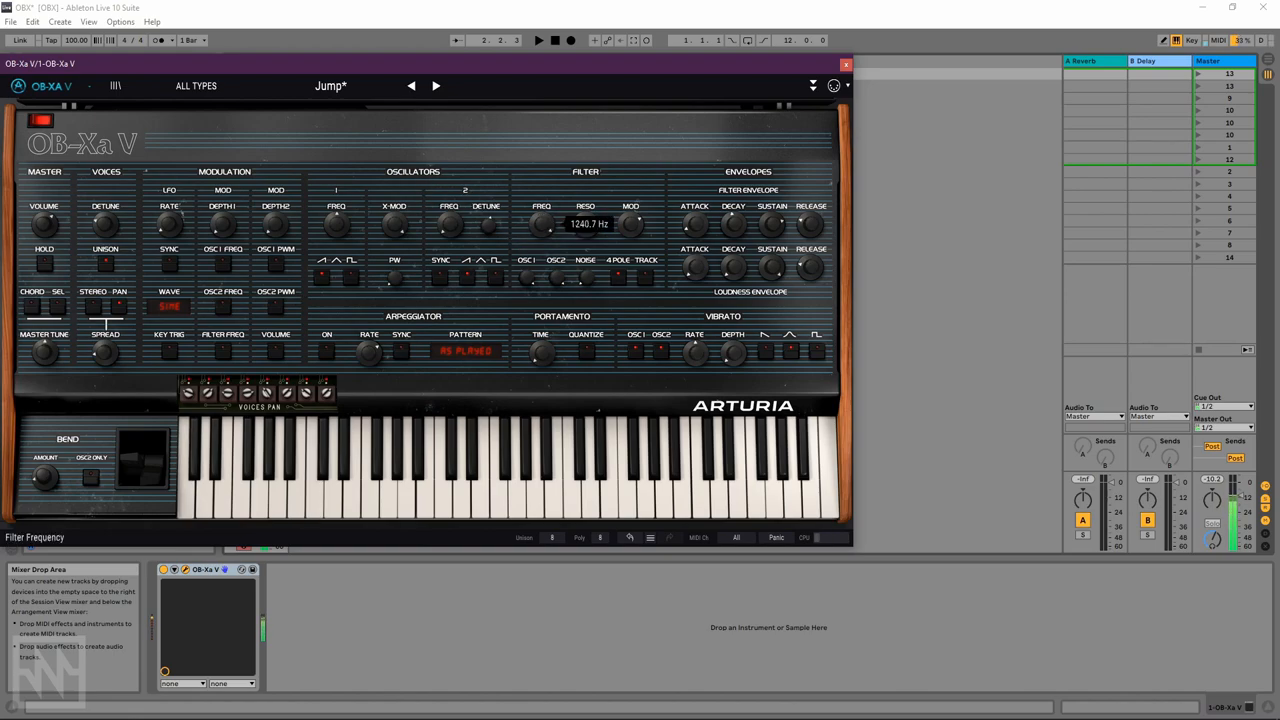
{"action": "left_click_drag", "start_coordinate": [541, 223], "coordinate": [541, 250]}
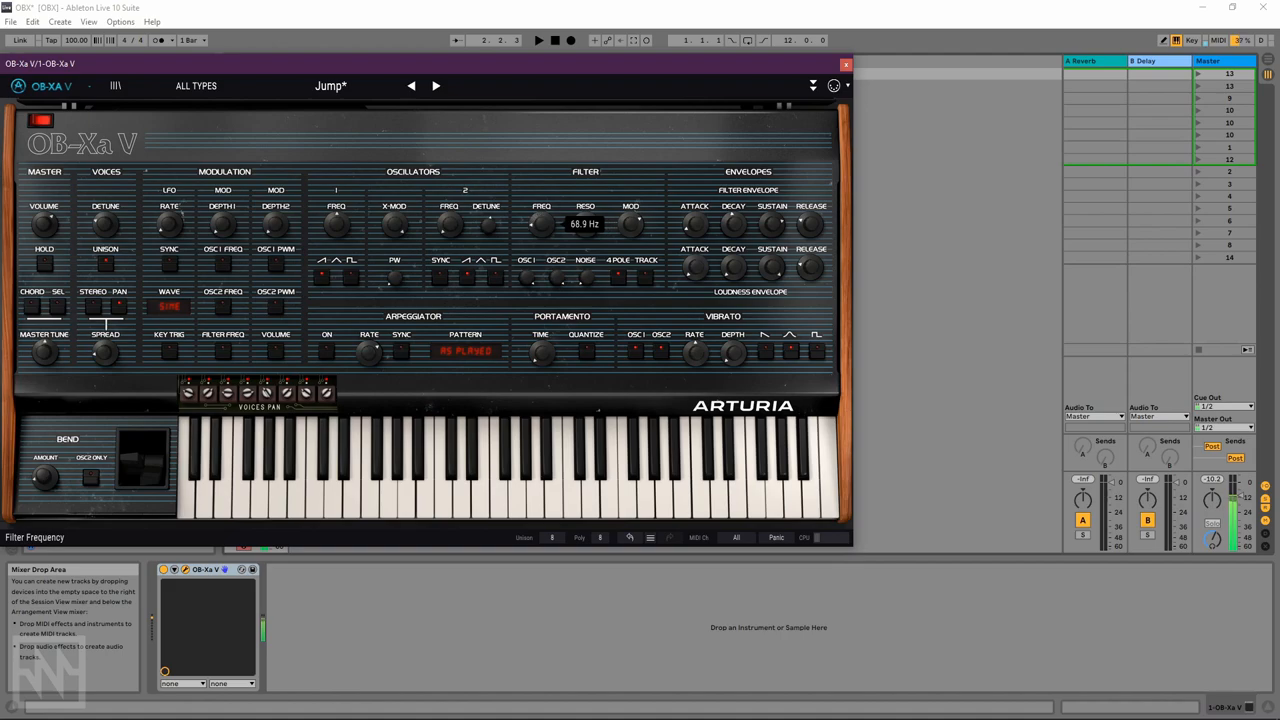
{"action": "left_click_drag", "start_coordinate": [541, 224], "coordinate": [541, 180]}
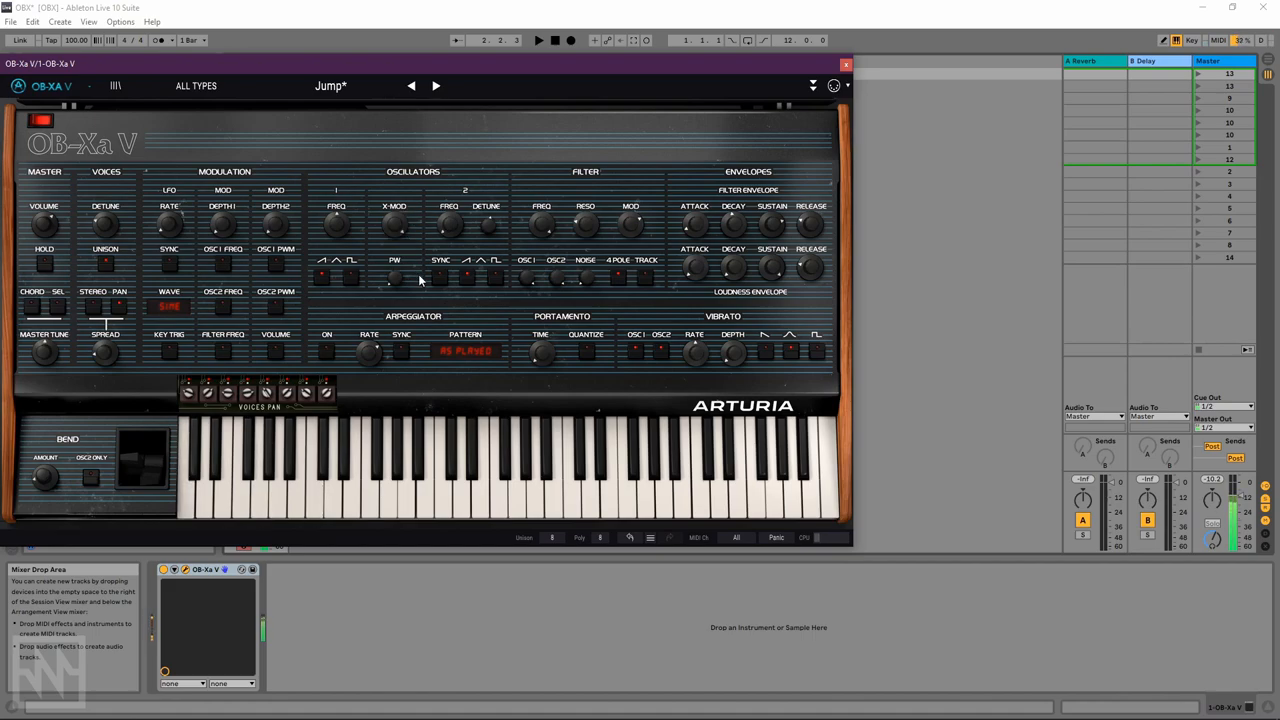
{"action": "left_click_drag", "start_coordinate": [541, 223], "coordinate": [541, 215]}
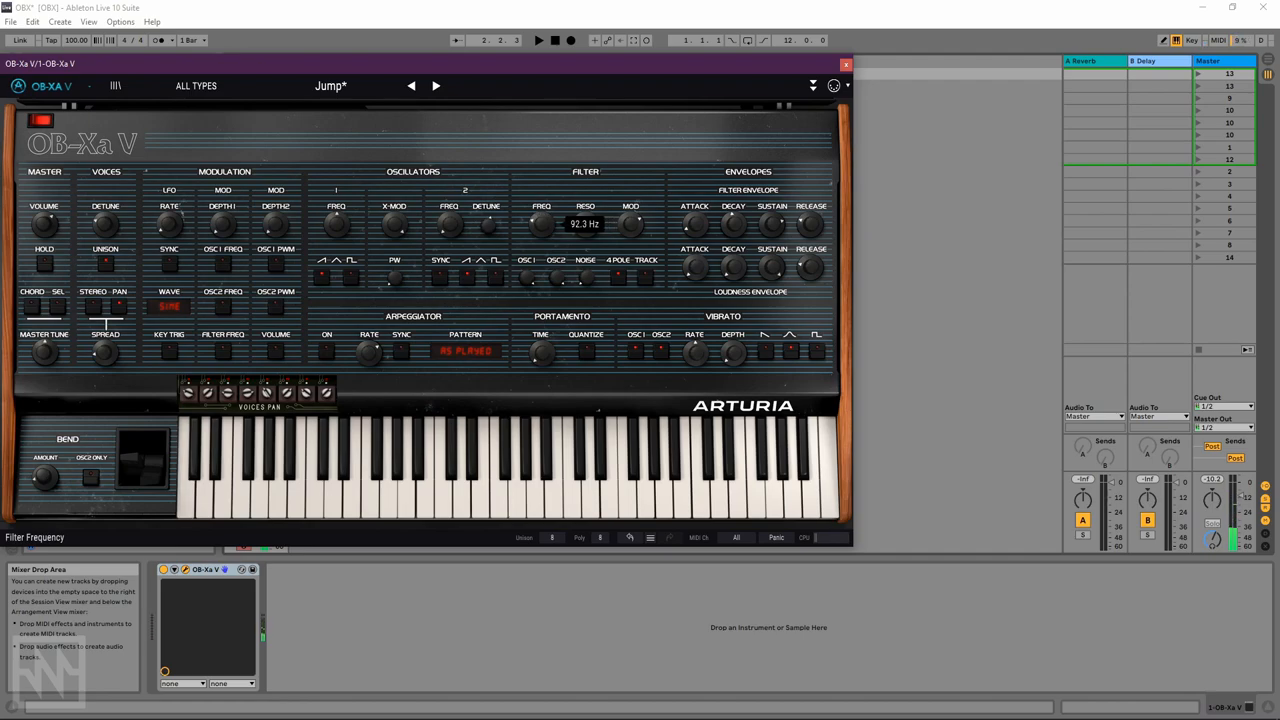
{"action": "left_click_drag", "start_coordinate": [541, 223], "coordinate": [541, 200]}
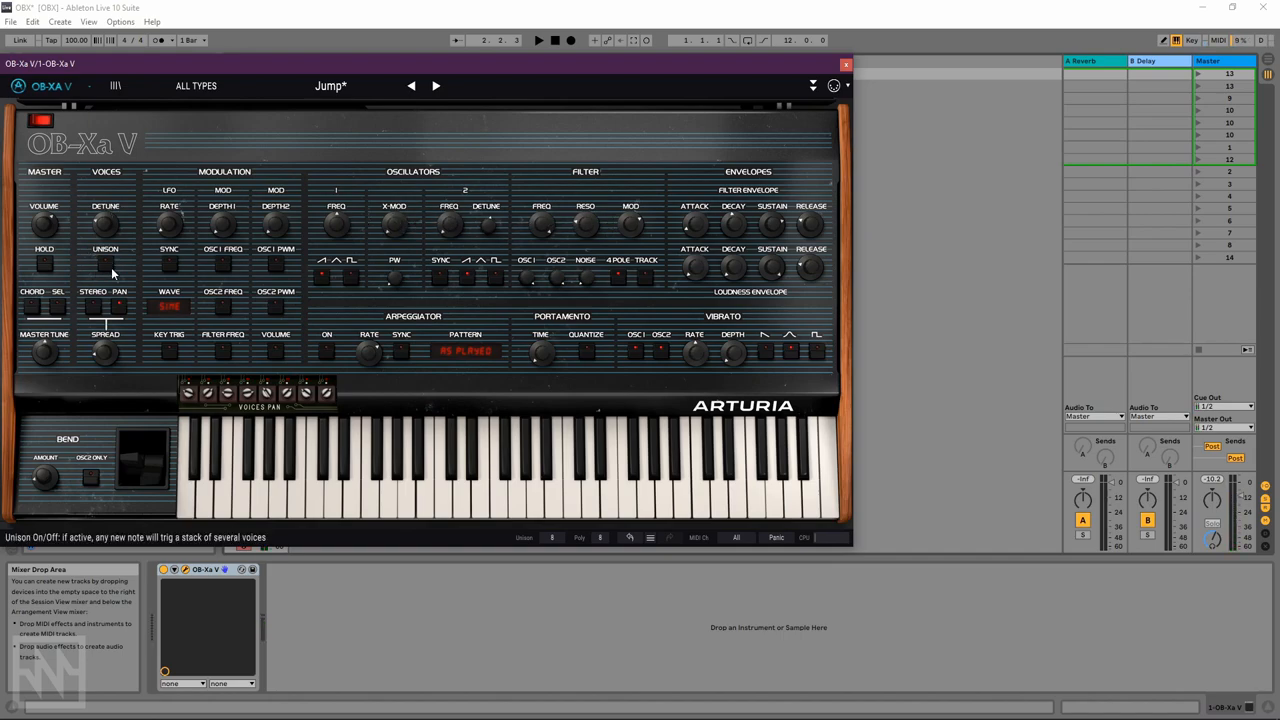
{"action": "mouse_move", "coordinate": [125, 378]}
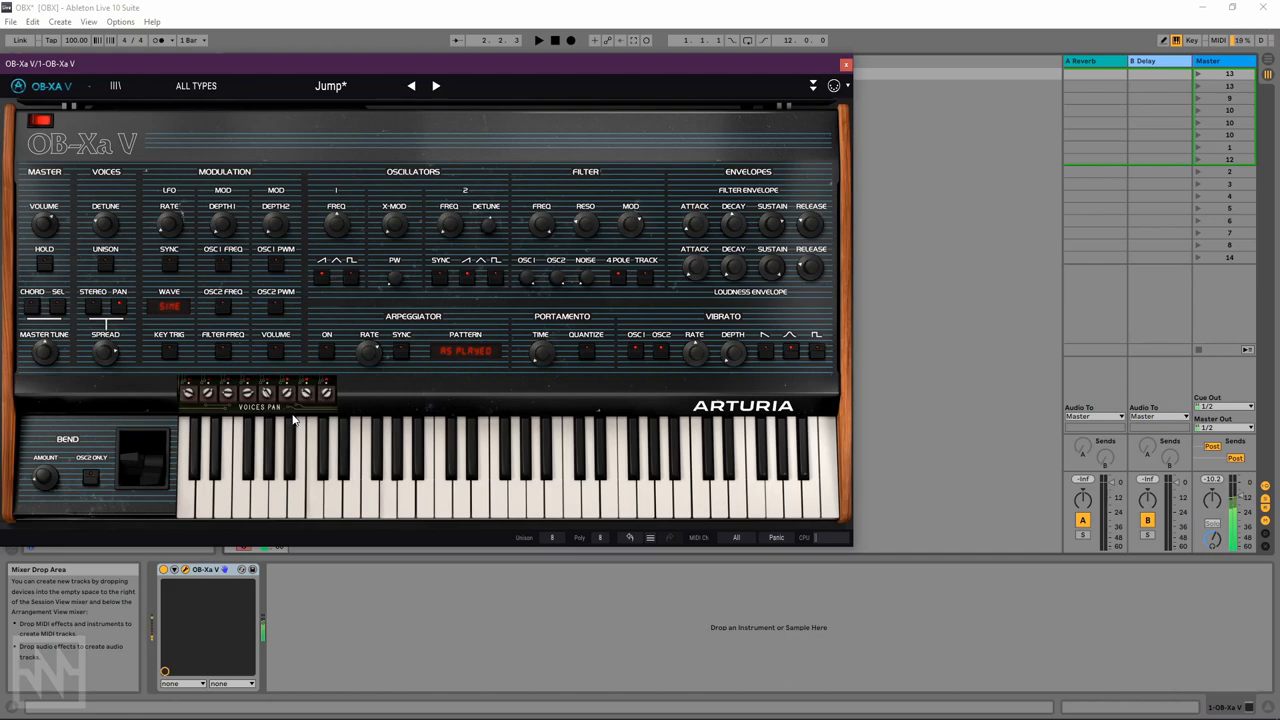
Step: Adjust individual voice panning, then tweak the Voices Spread amount
{"action": "left_click_drag", "start_coordinate": [285, 392], "coordinate": [290, 410]}
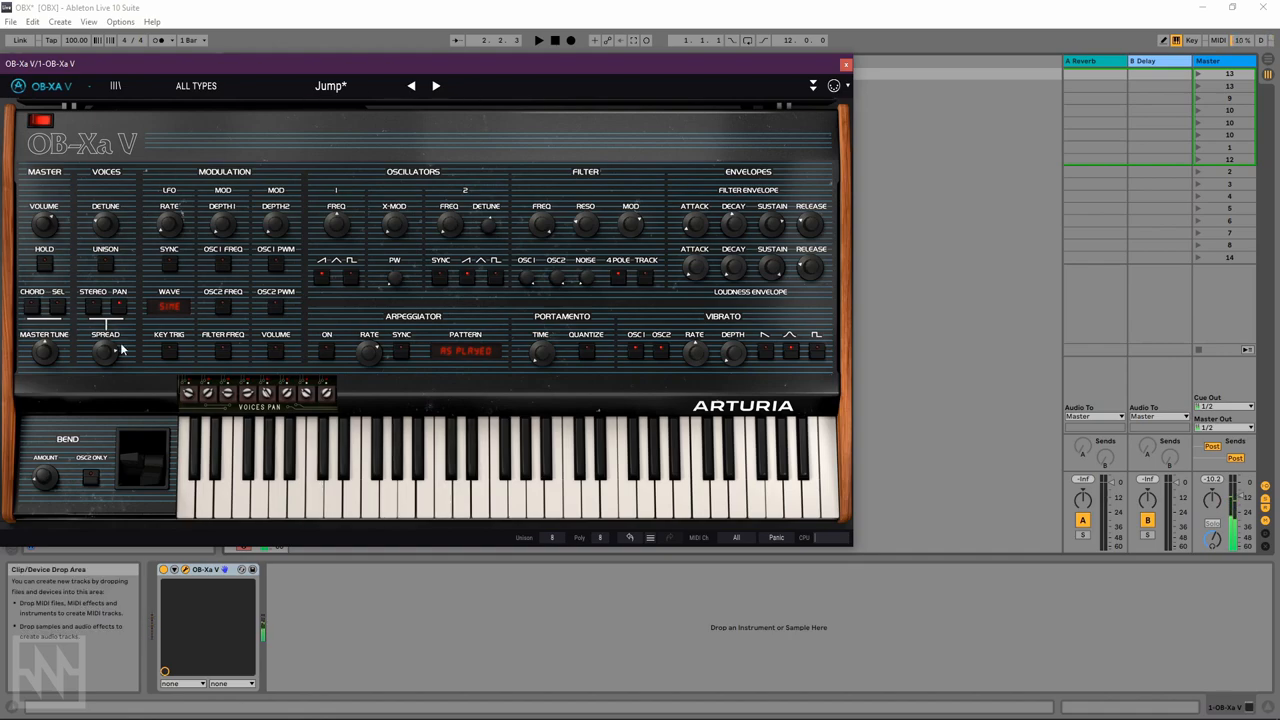
{"action": "left_click_drag", "start_coordinate": [105, 350], "coordinate": [105, 340]}
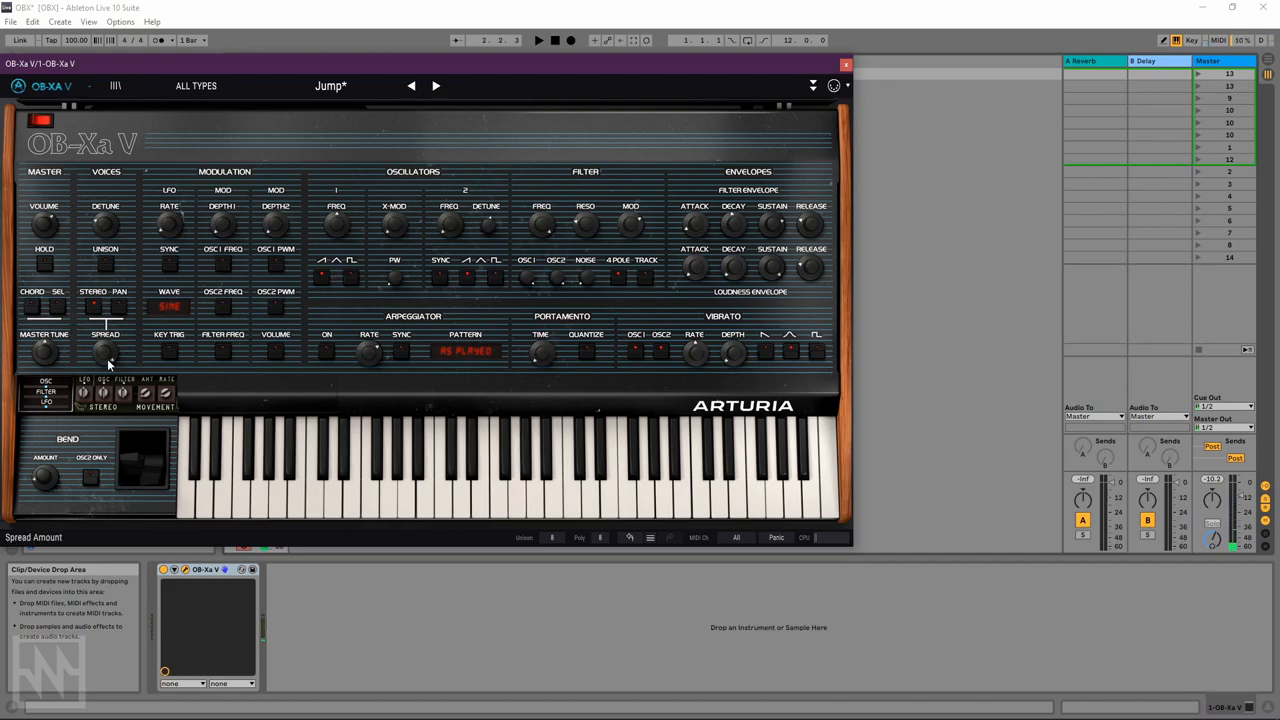
{"action": "left_click_drag", "start_coordinate": [105, 350], "coordinate": [105, 345]}
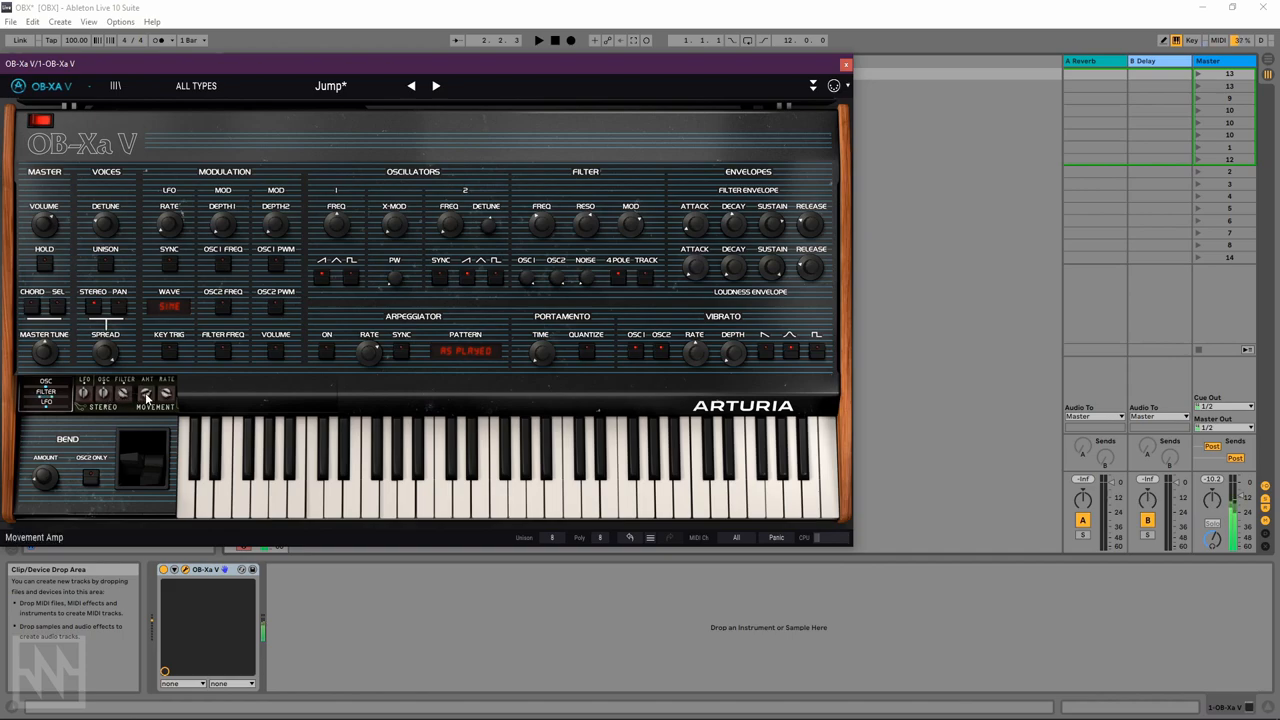
{"action": "mouse_move", "coordinate": [190, 460]}
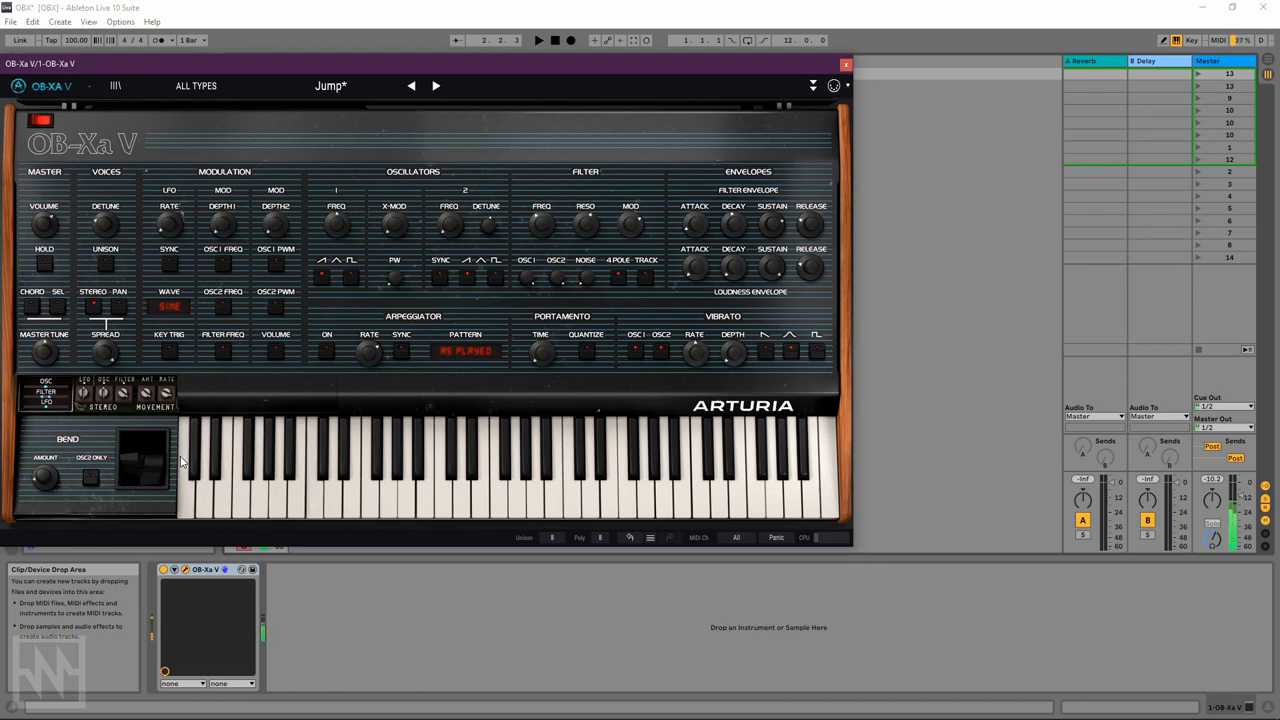
{"action": "mouse_move", "coordinate": [174, 368]}
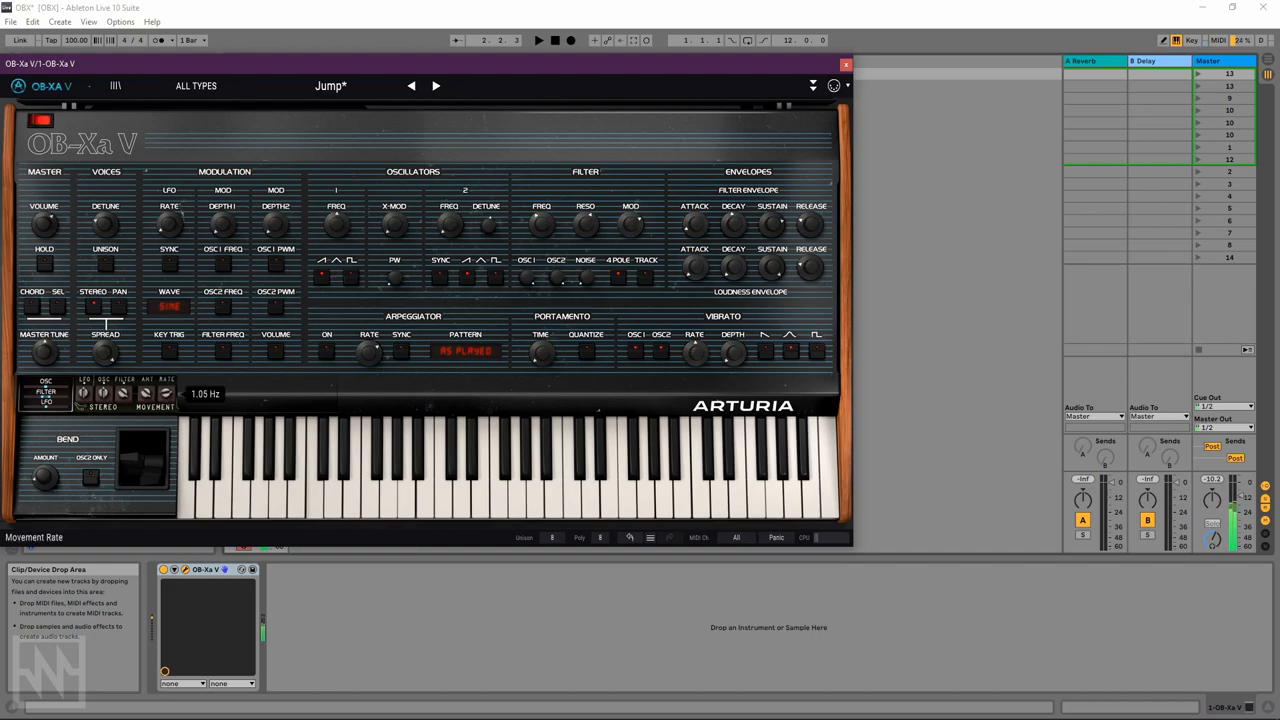
Step: Set the stereo movement rate to about 1.05 Hz
{"action": "left_click_drag", "start_coordinate": [166, 393], "coordinate": [166, 420]}
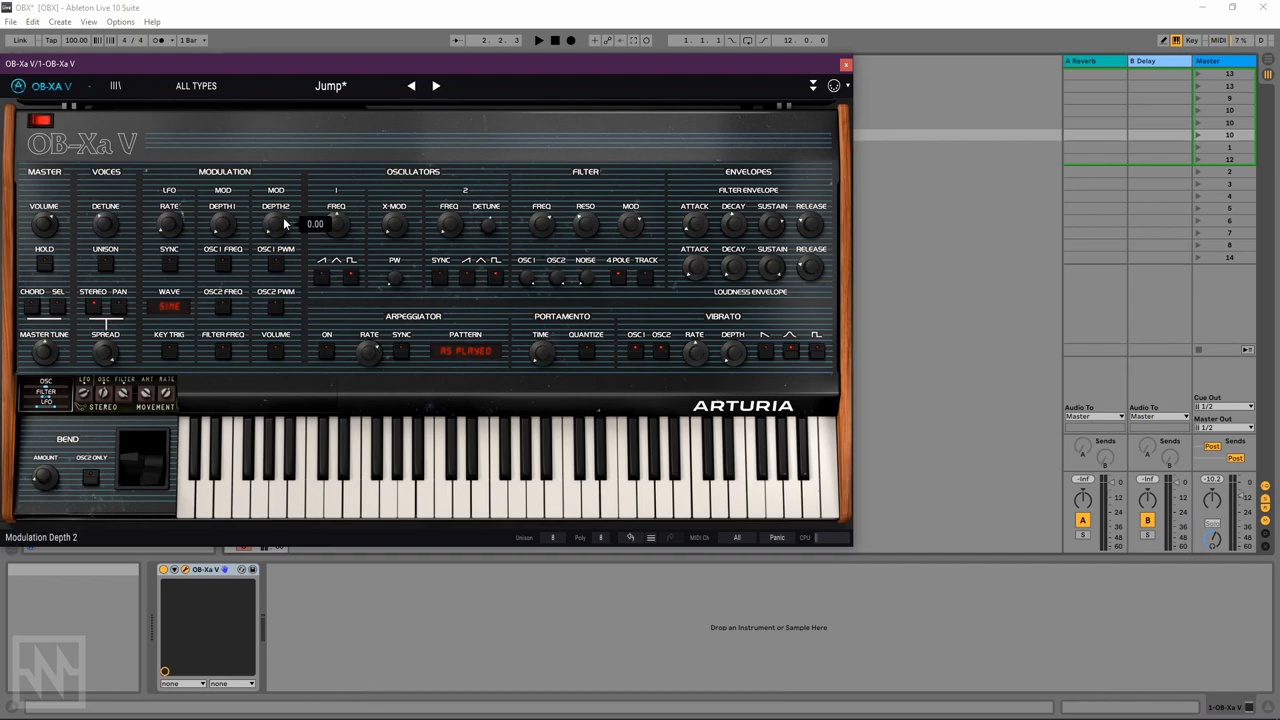
{"action": "mouse_move", "coordinate": [303, 216]}
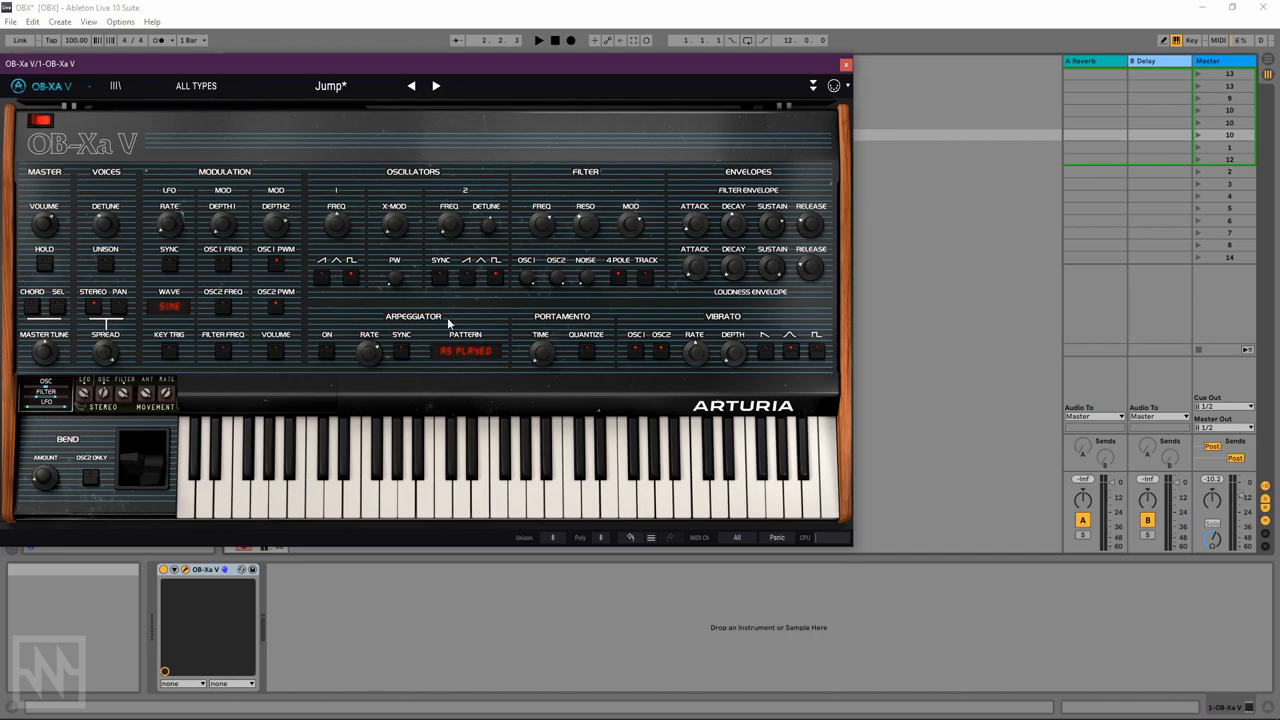
Step: Open the extended panel, toggle between Effects and Modulations, and finish on Modulations
{"action": "left_click", "coordinate": [51, 238]}
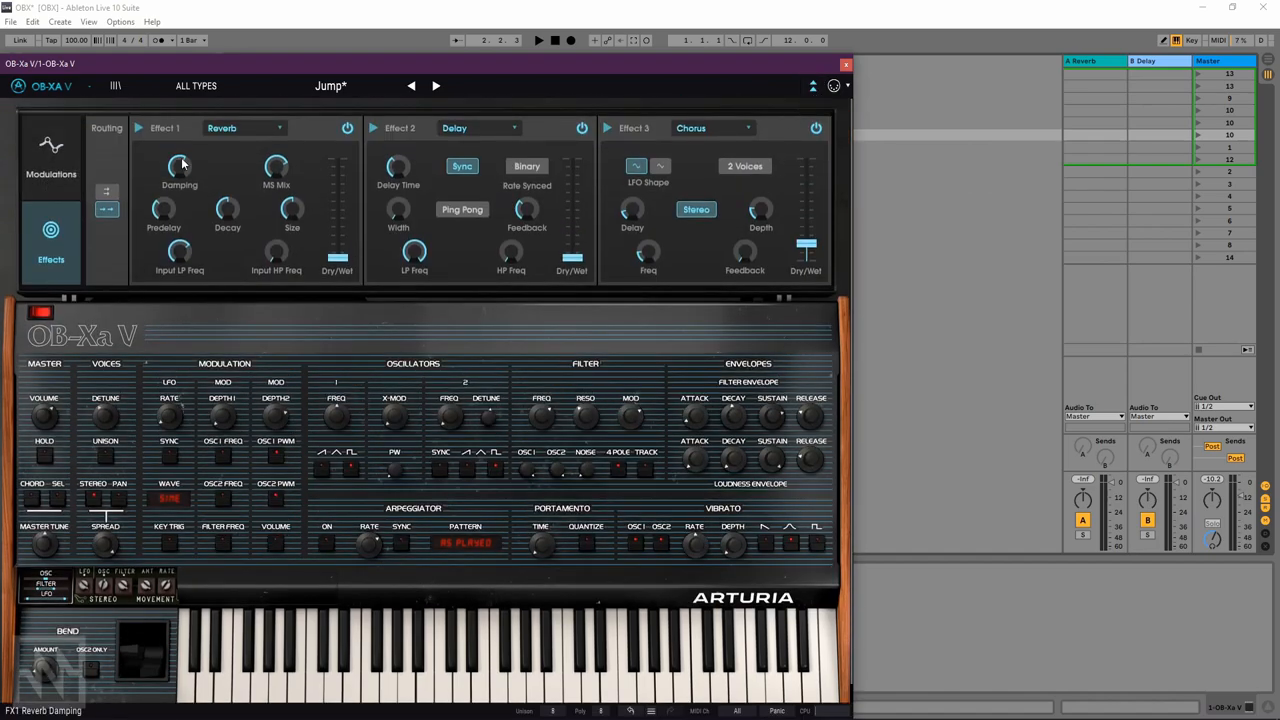
{"action": "left_click", "coordinate": [50, 155]}
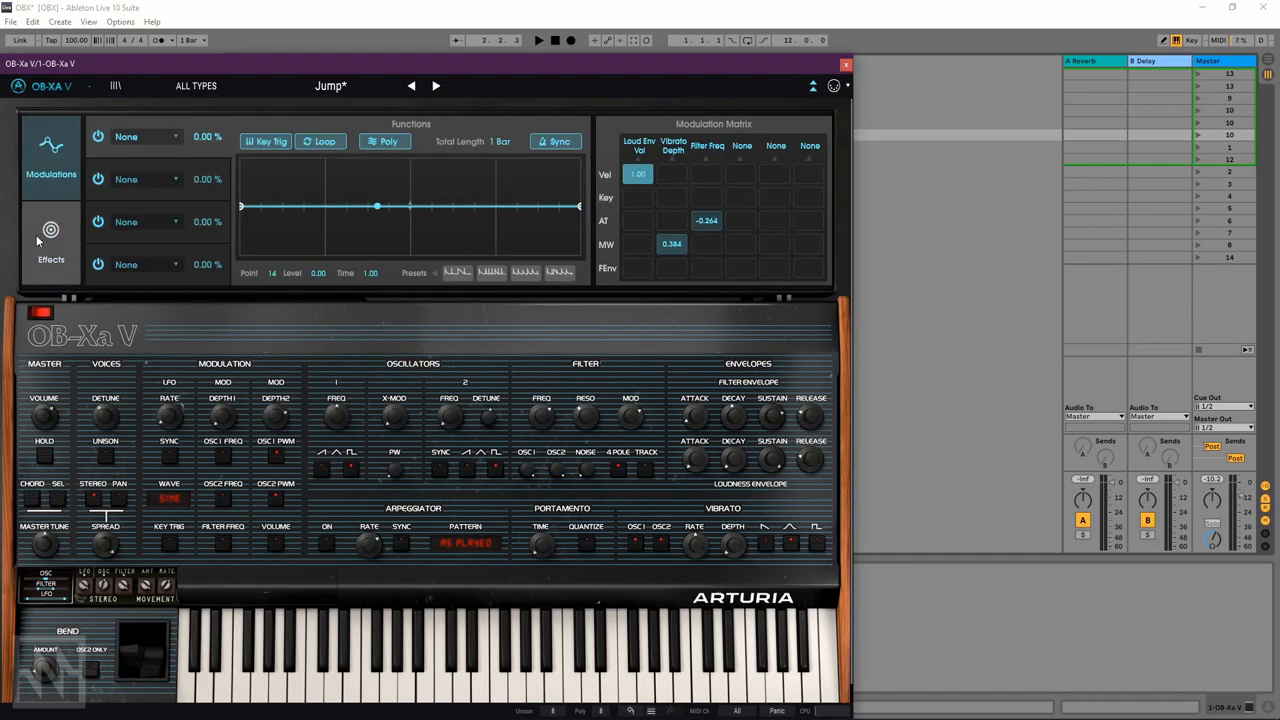
{"action": "left_click", "coordinate": [50, 240]}
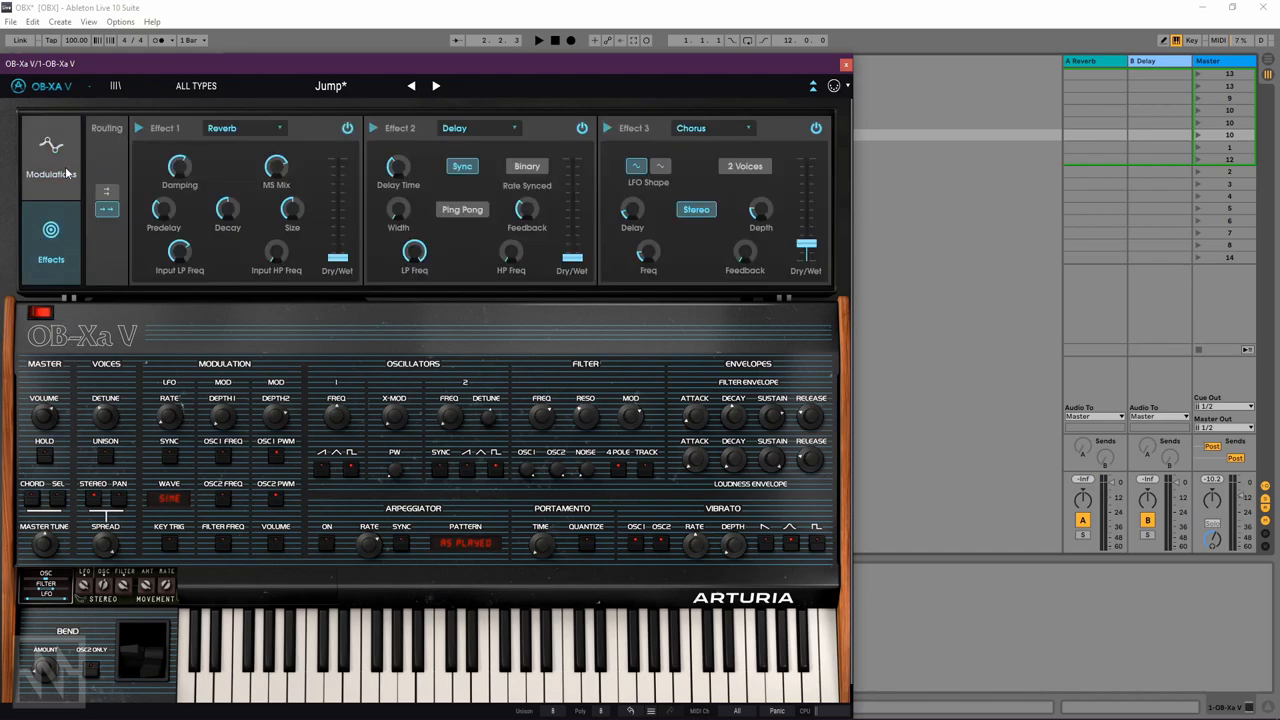
{"action": "left_click", "coordinate": [50, 160]}
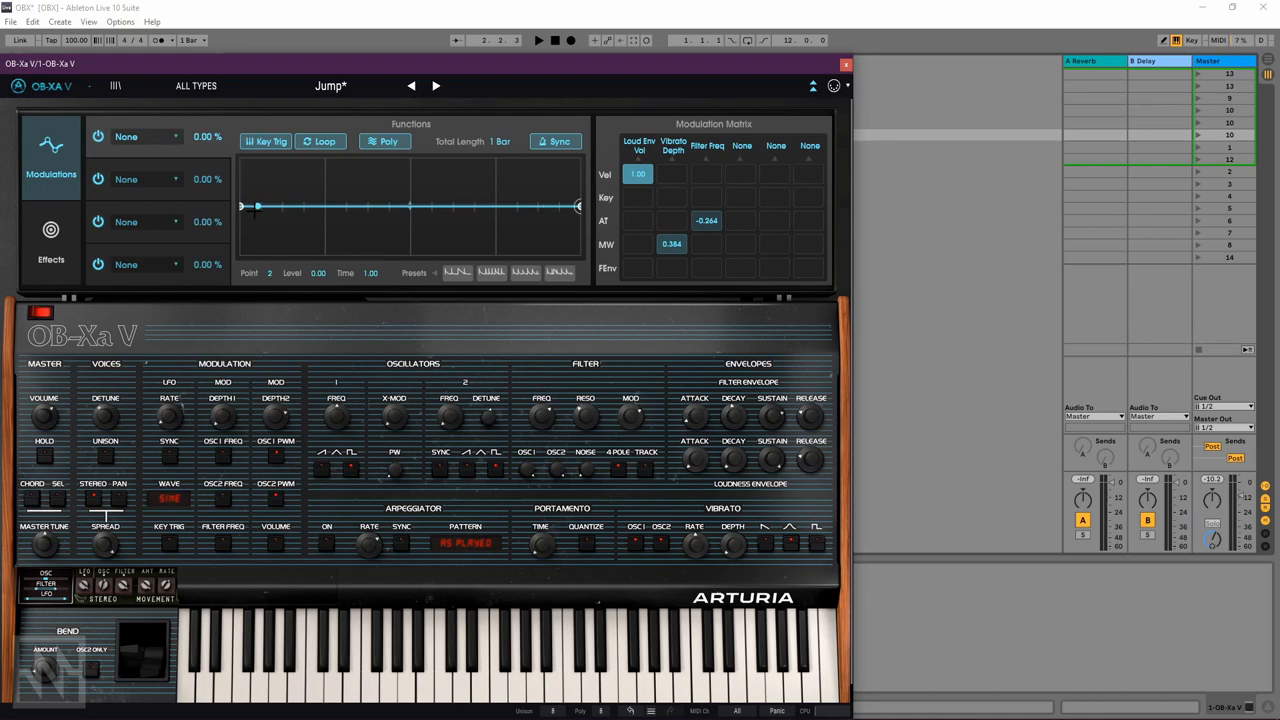
Step: Route Function 1 to Filter Freq with its amount at 100%
{"action": "left_click_drag", "start_coordinate": [258, 205], "coordinate": [543, 205]}
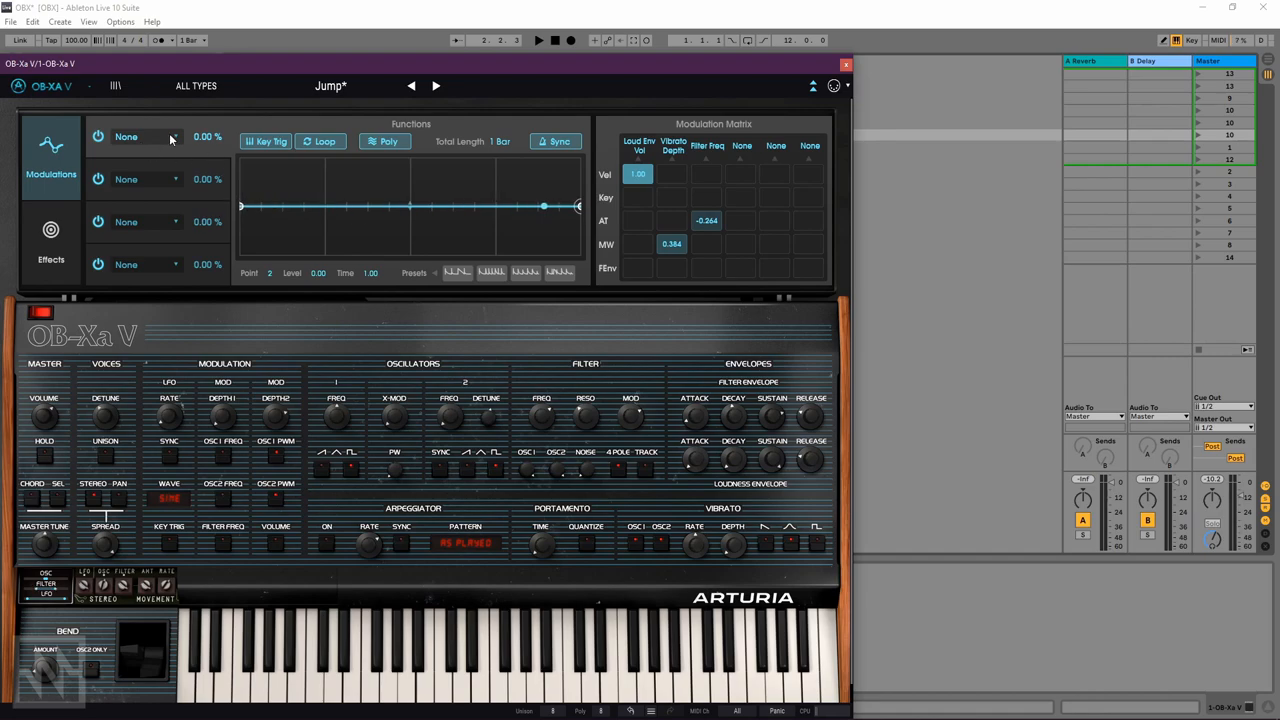
{"action": "left_click", "coordinate": [145, 136]}
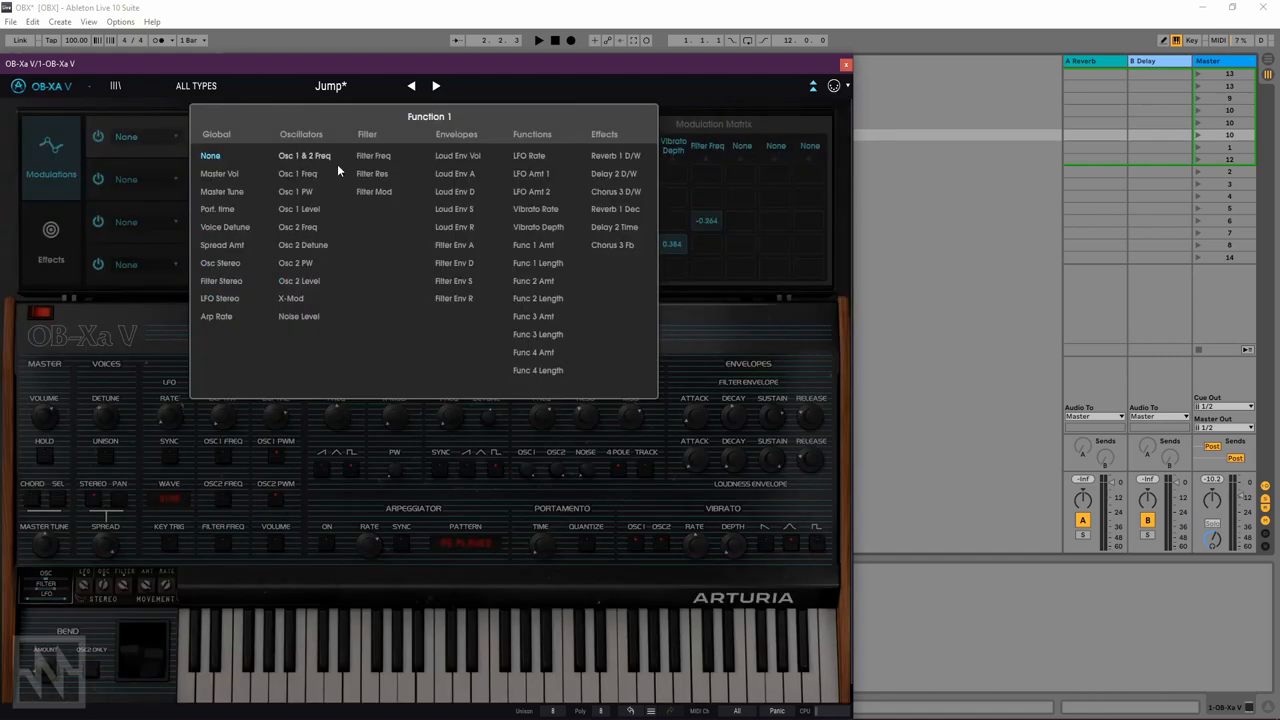
{"action": "left_click", "coordinate": [373, 155]}
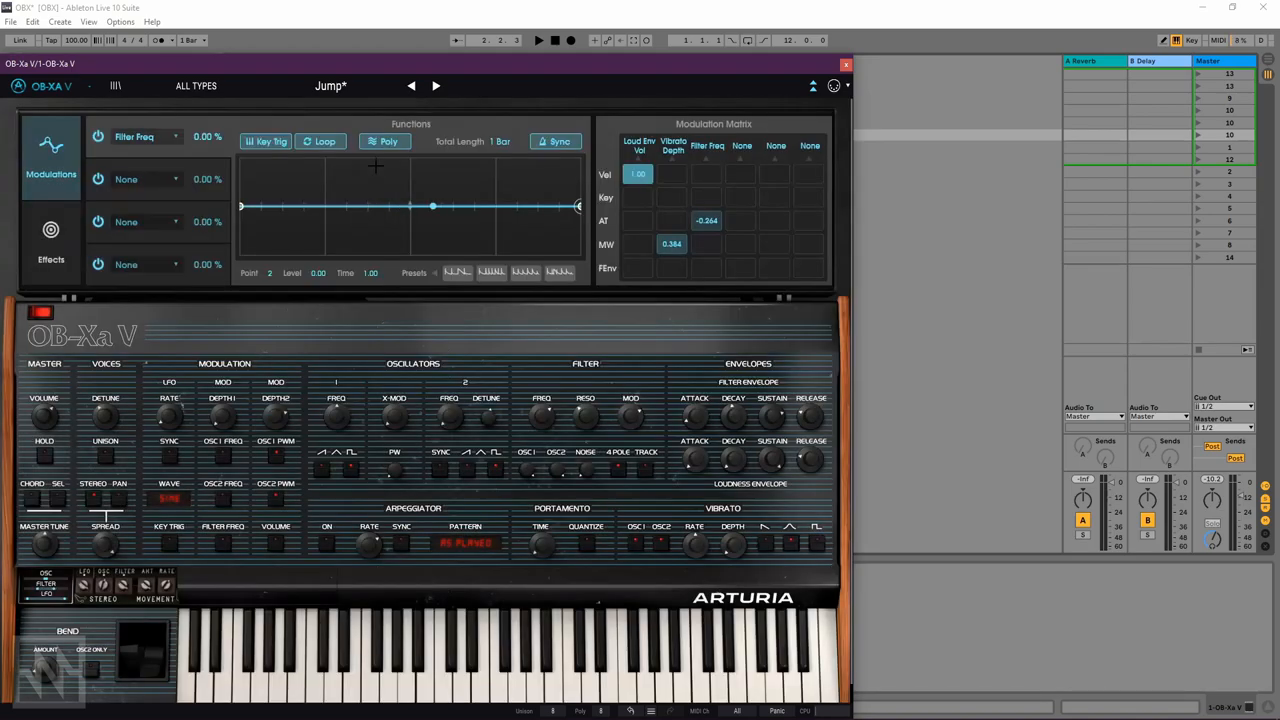
{"action": "left_click_drag", "start_coordinate": [432, 207], "coordinate": [381, 207]}
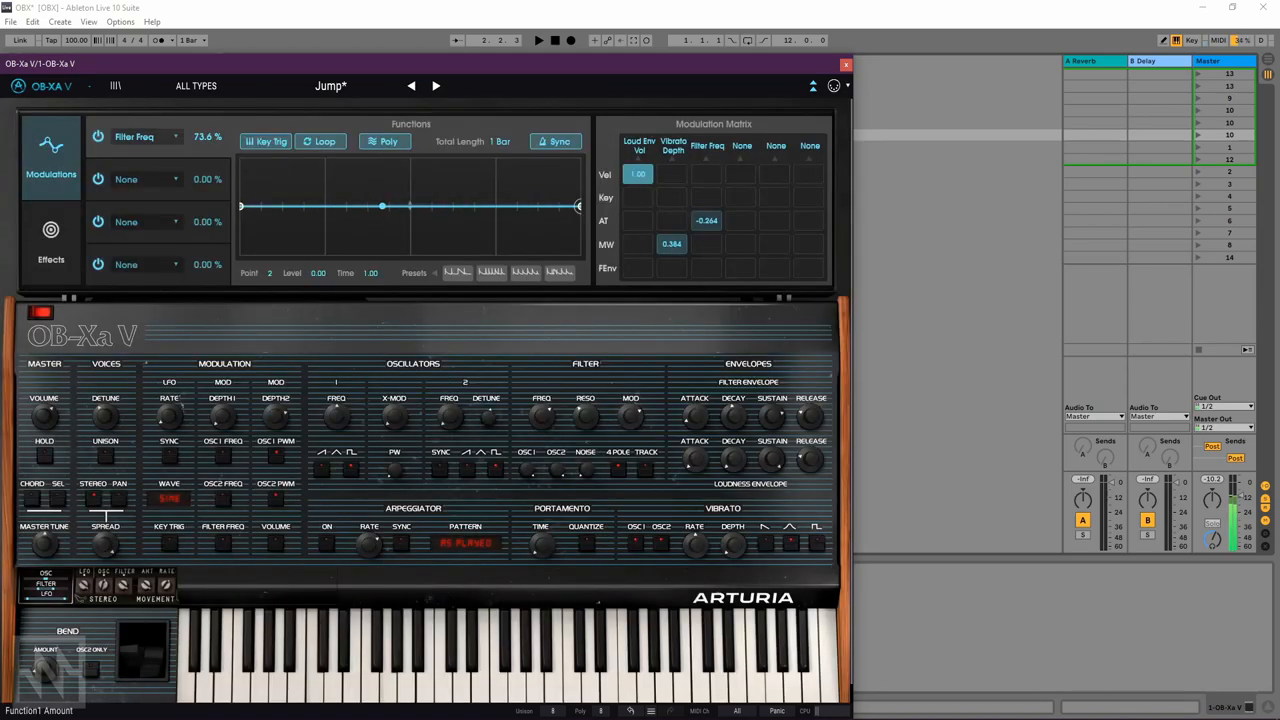
{"action": "left_click_drag", "start_coordinate": [381, 206], "coordinate": [247, 206]}
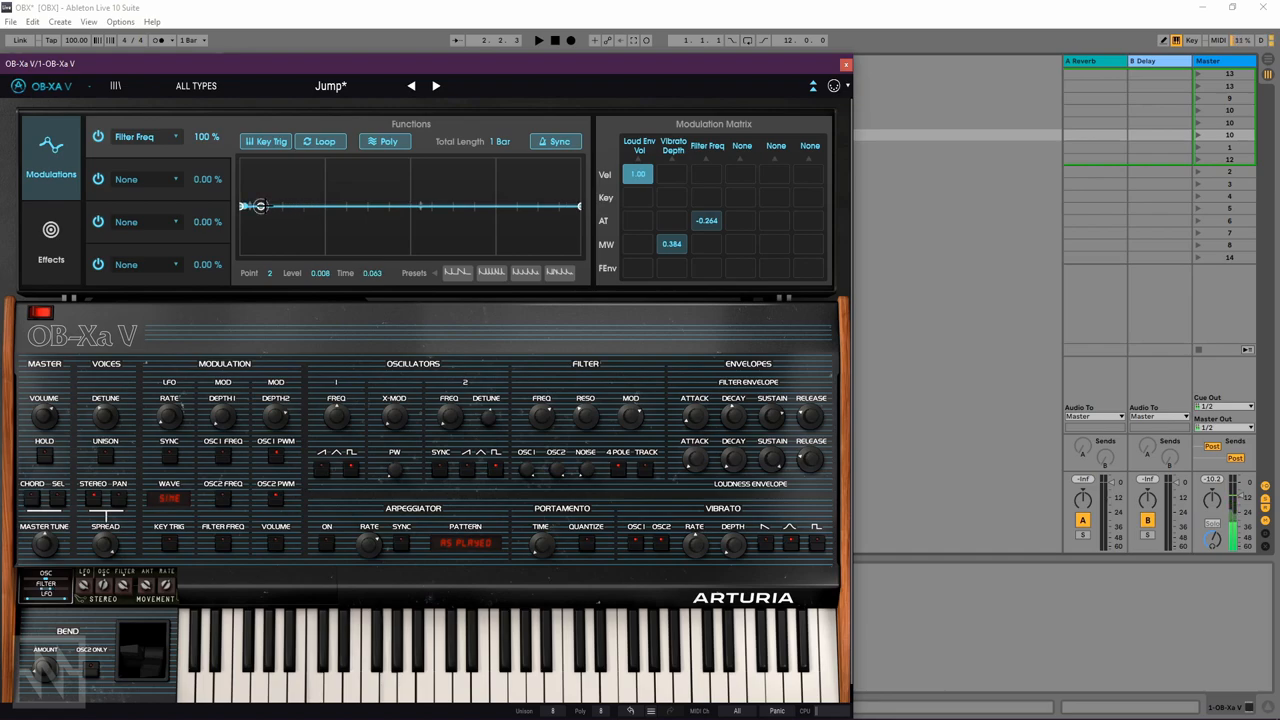
Step: Shape Function 1's curve with added peaks, a preset shape, and lowered points
{"action": "left_click_drag", "start_coordinate": [260, 206], "coordinate": [345, 247]}
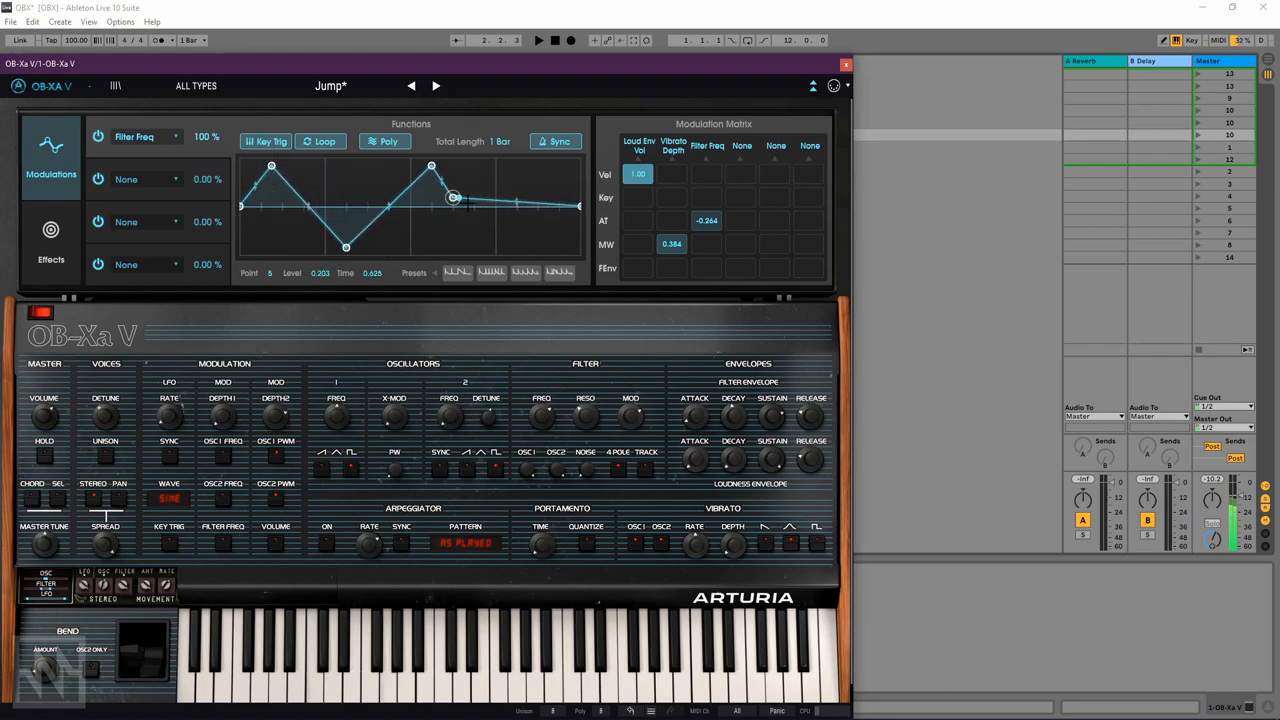
{"action": "left_click_drag", "start_coordinate": [453, 197], "coordinate": [485, 248]}
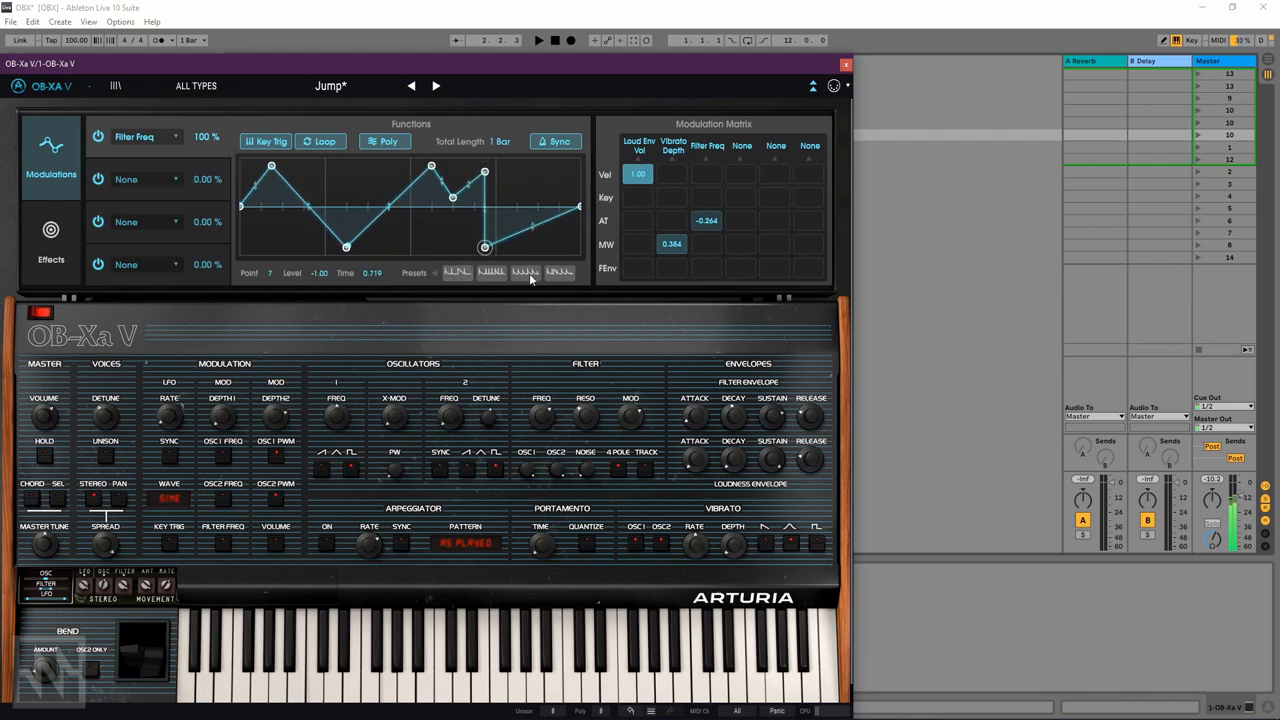
{"action": "left_click", "coordinate": [525, 272]}
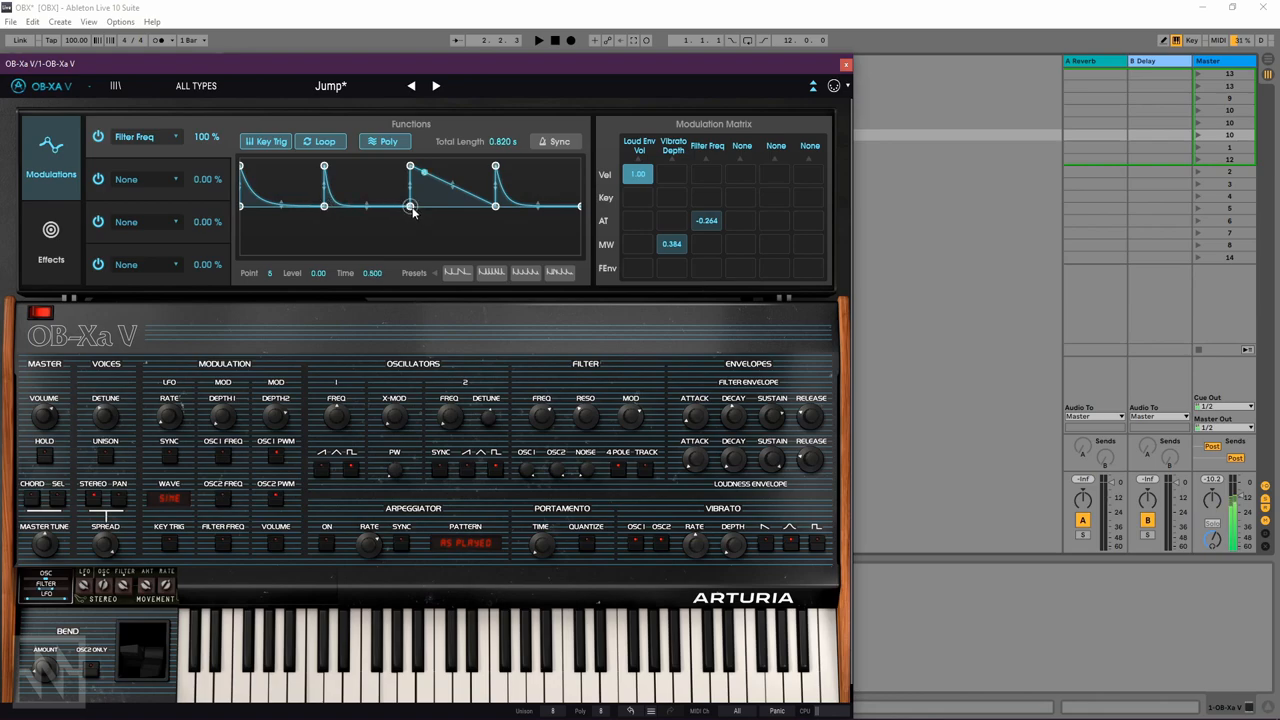
{"action": "left_click_drag", "start_coordinate": [410, 207], "coordinate": [487, 235]}
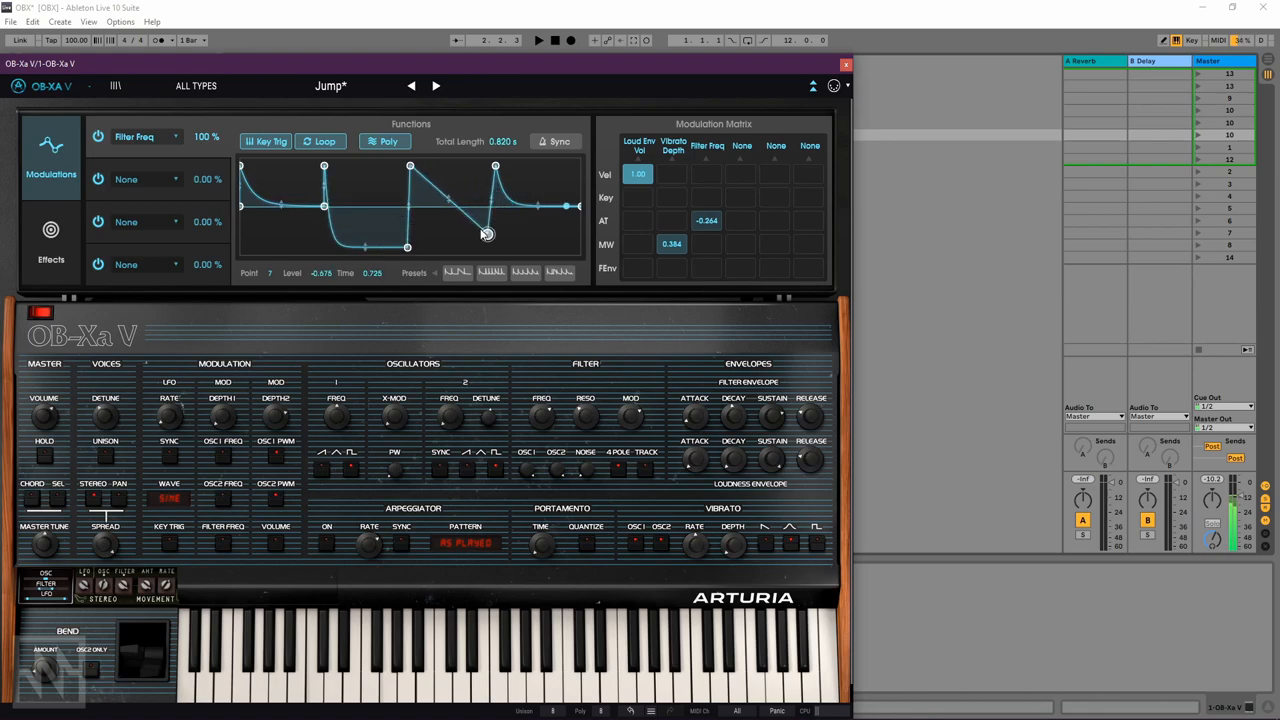
{"action": "left_click_drag", "start_coordinate": [485, 234], "coordinate": [488, 247]}
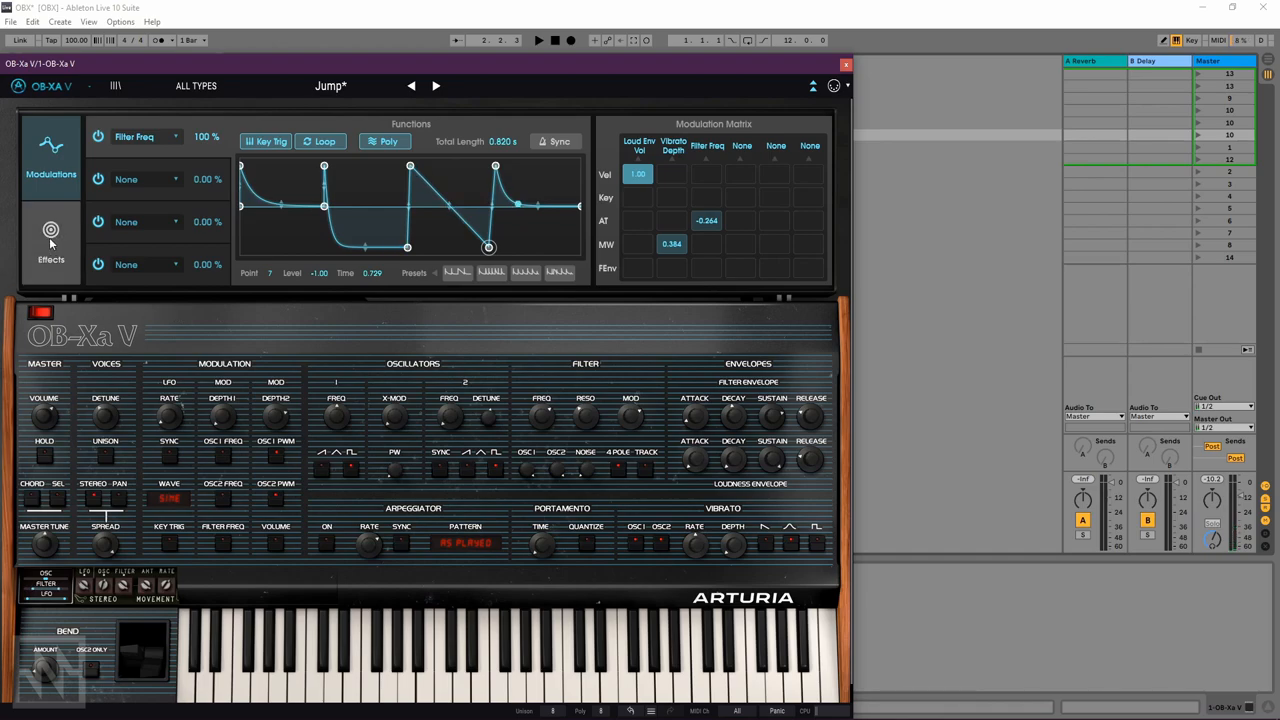
Step: Show the Effects panel and raise the reverb's dry/wet mix
{"action": "left_click", "coordinate": [50, 237]}
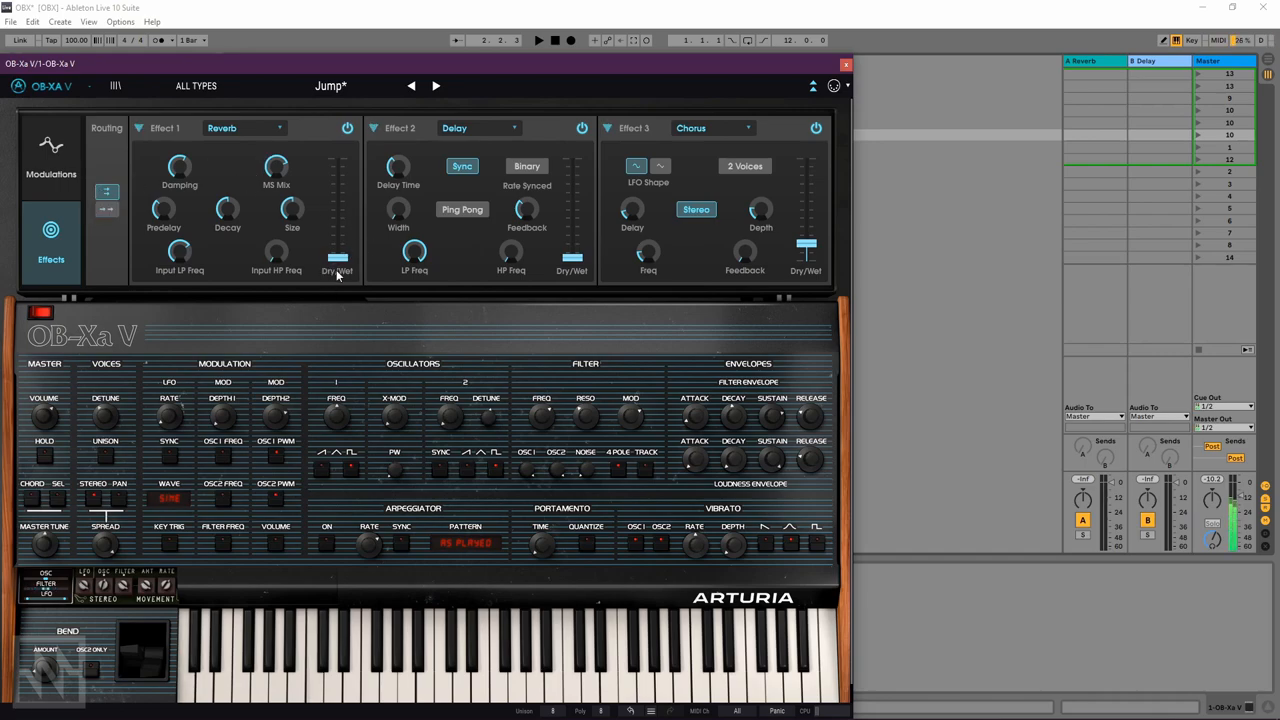
{"action": "left_click_drag", "start_coordinate": [337, 270], "coordinate": [337, 180]}
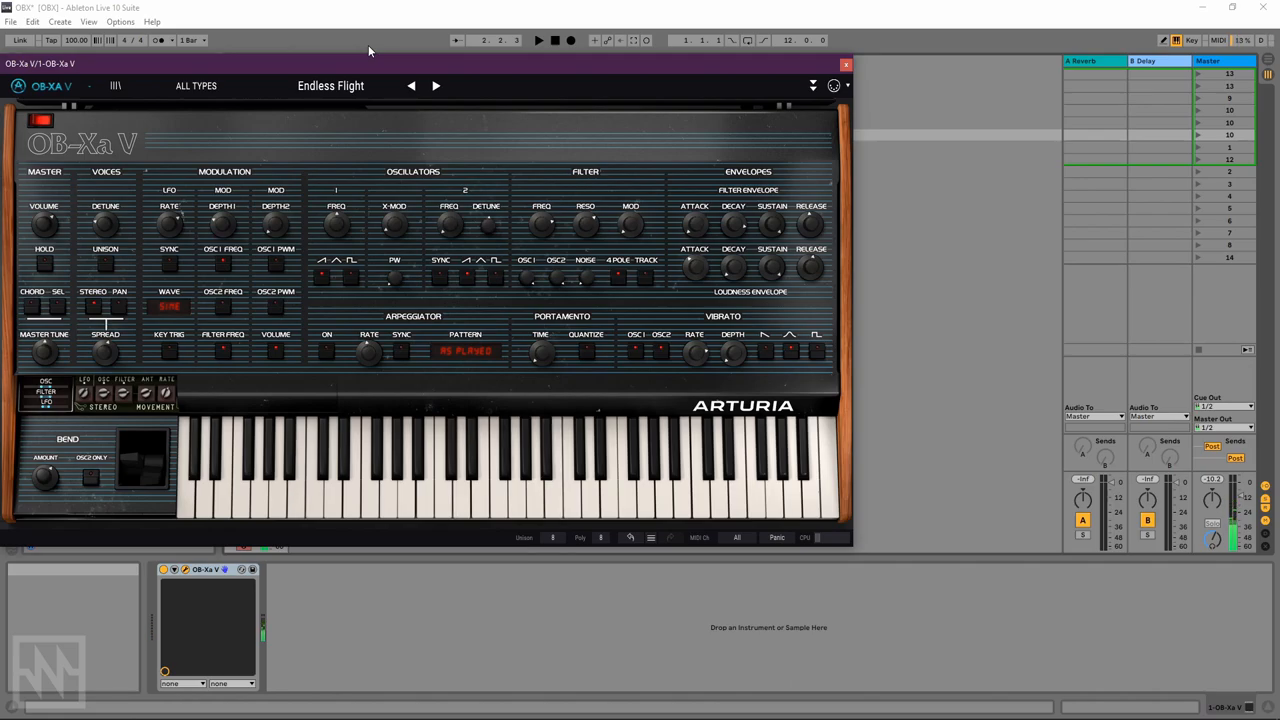
Step: Step forward through factory presets until Spaced Tape Angels loads
{"action": "left_click", "coordinate": [411, 85]}
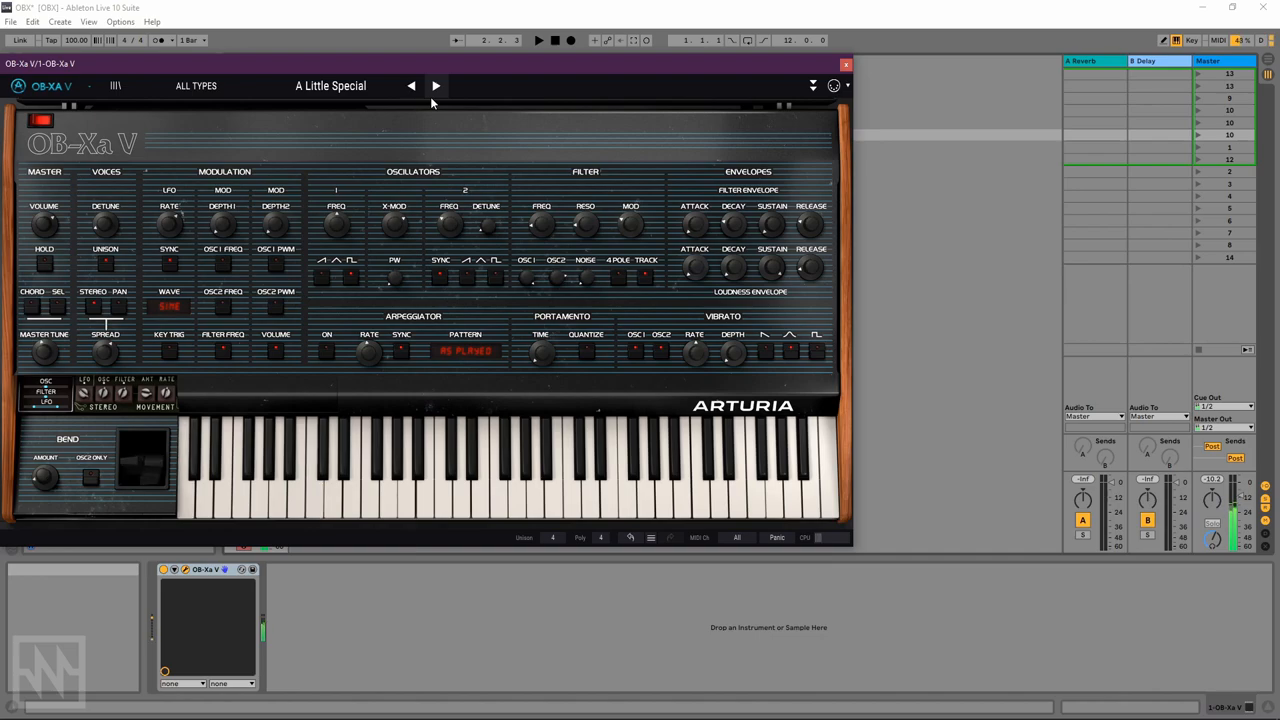
{"action": "left_click", "coordinate": [435, 85]}
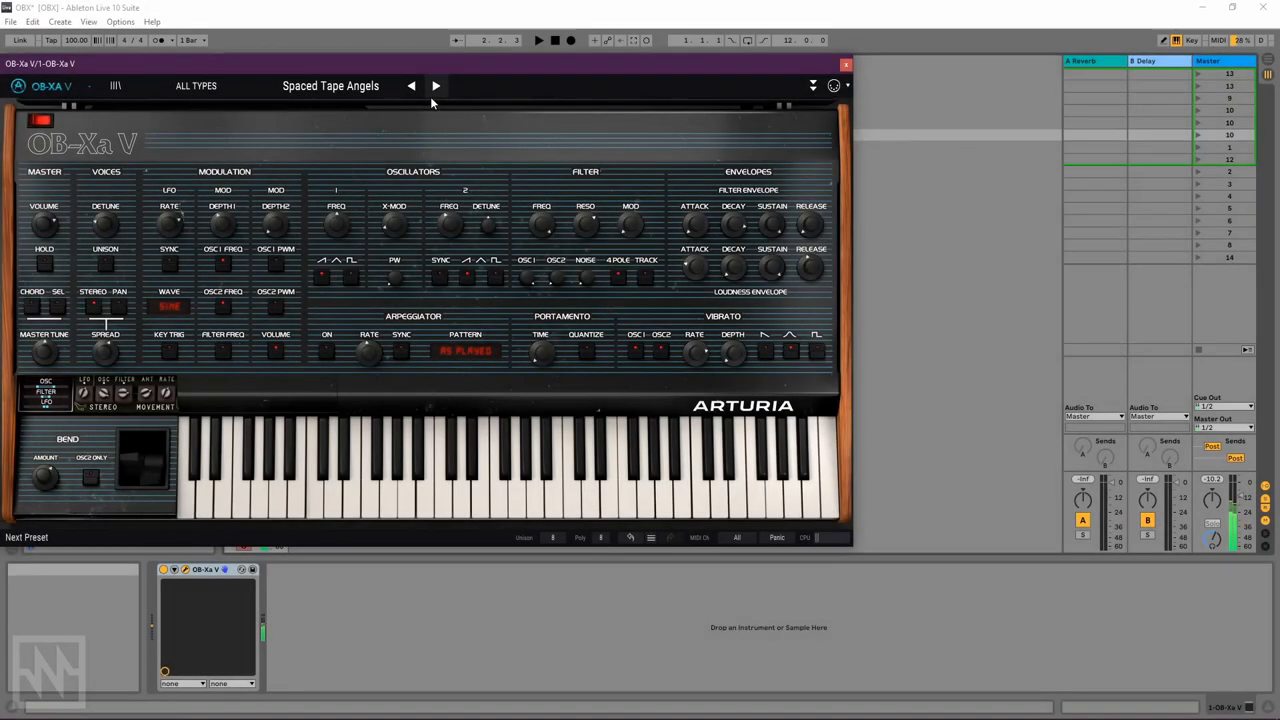